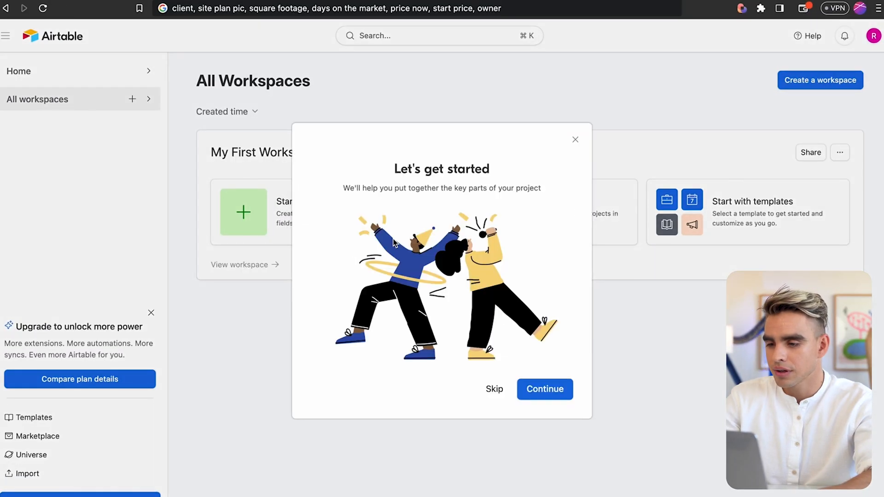
Step: Start a fresh base named Real Estate CRM with tables People and Properties, dismissing the trial popup
{"action": "left_click", "coordinate": [543, 389]}
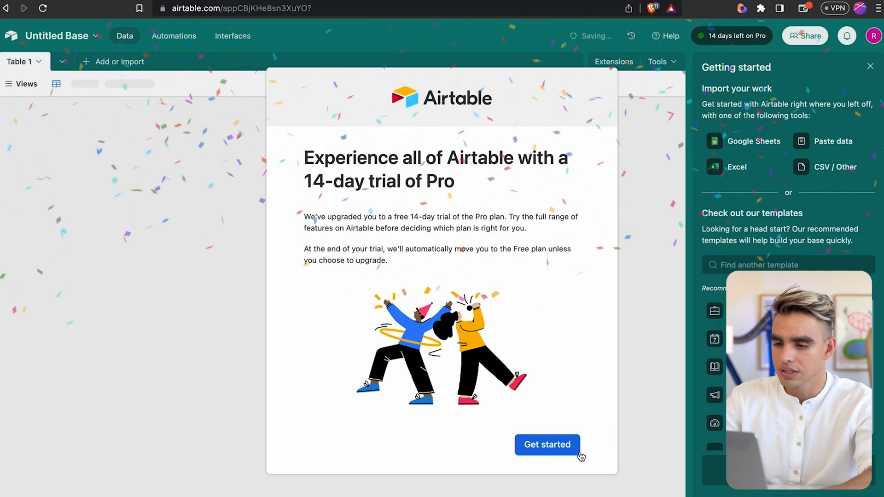
{"action": "left_click", "coordinate": [546, 444]}
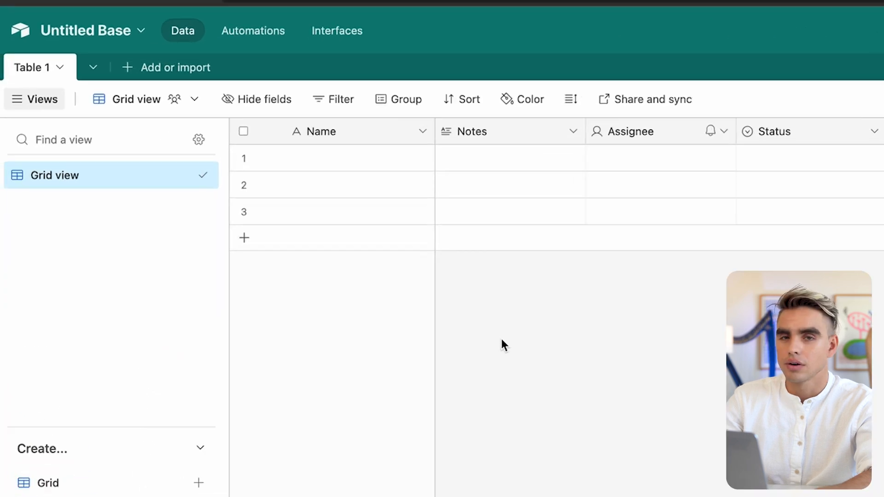
{"action": "left_click", "coordinate": [58, 67]}
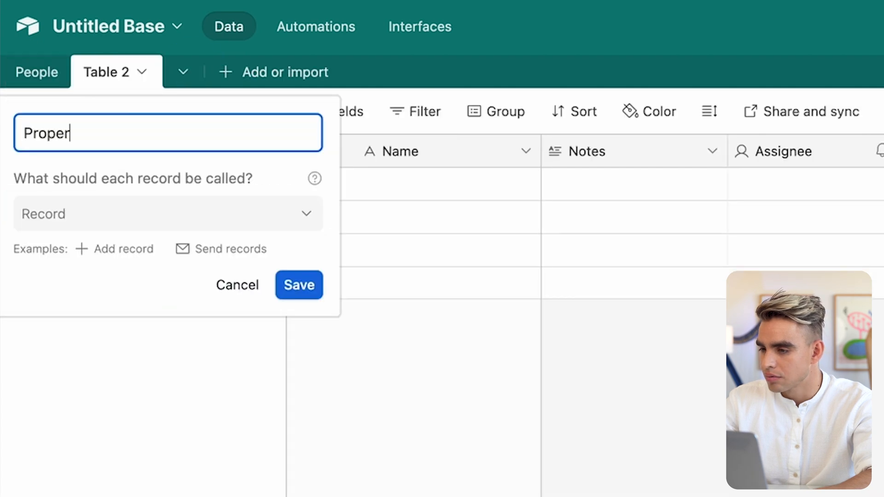
{"action": "left_click", "coordinate": [299, 284]}
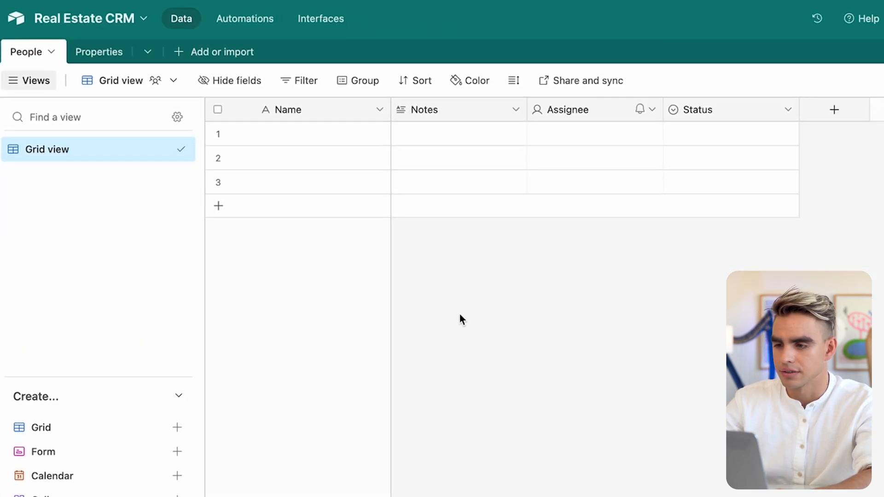
{"action": "mouse_move", "coordinate": [728, 112]}
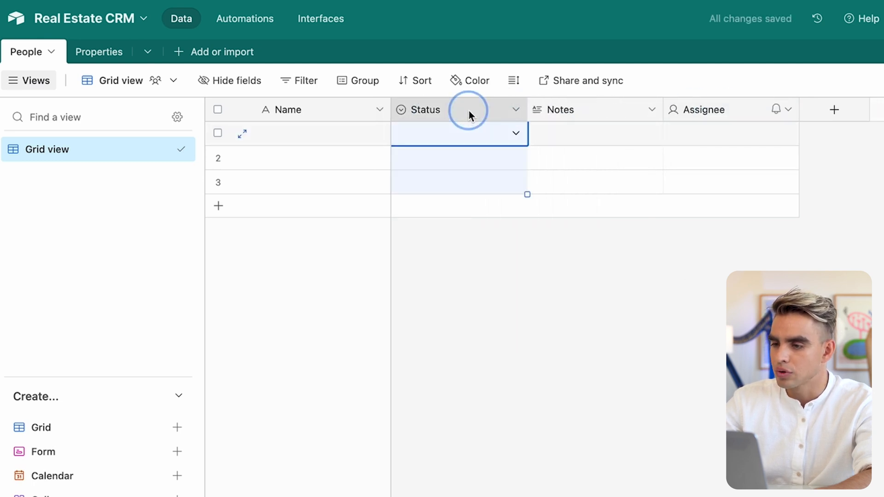
{"action": "mouse_move", "coordinate": [512, 116]}
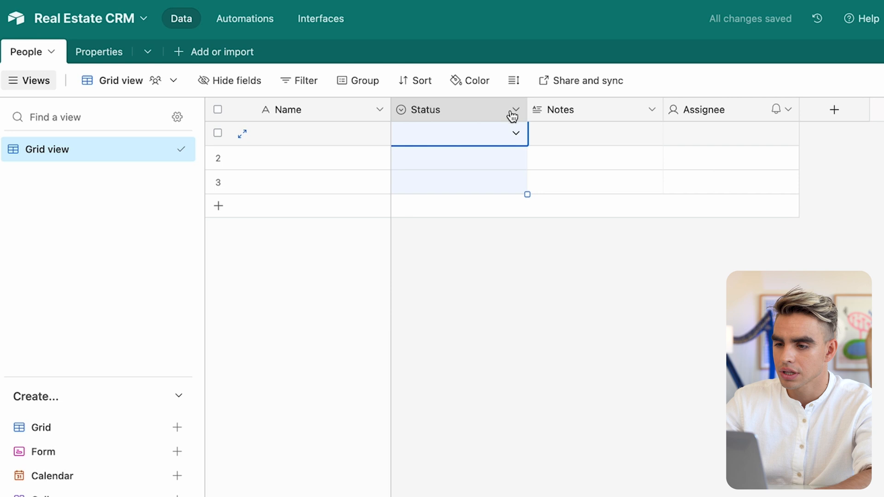
Step: Give Status uncoloured choices Lead, Contacted, Viewing Scheduled, Considering, Buying In-Progress, Done, Lost, Achieved
{"action": "left_click", "coordinate": [512, 110]}
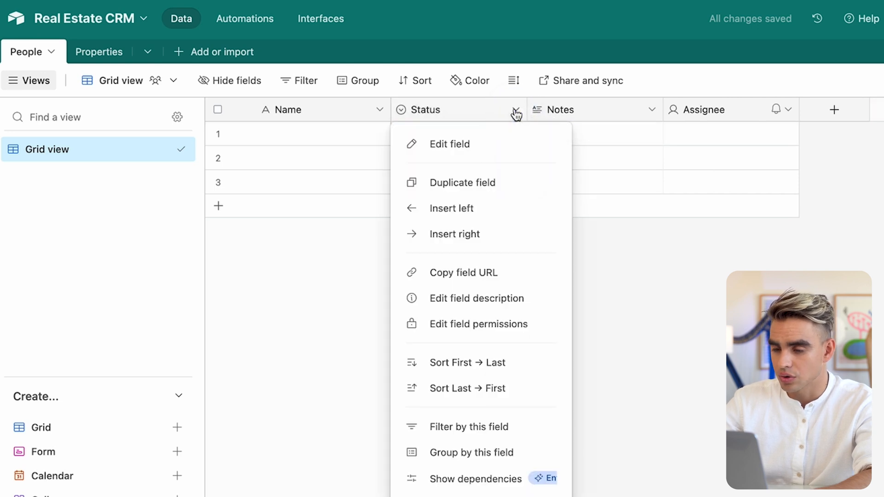
{"action": "left_click", "coordinate": [449, 144]}
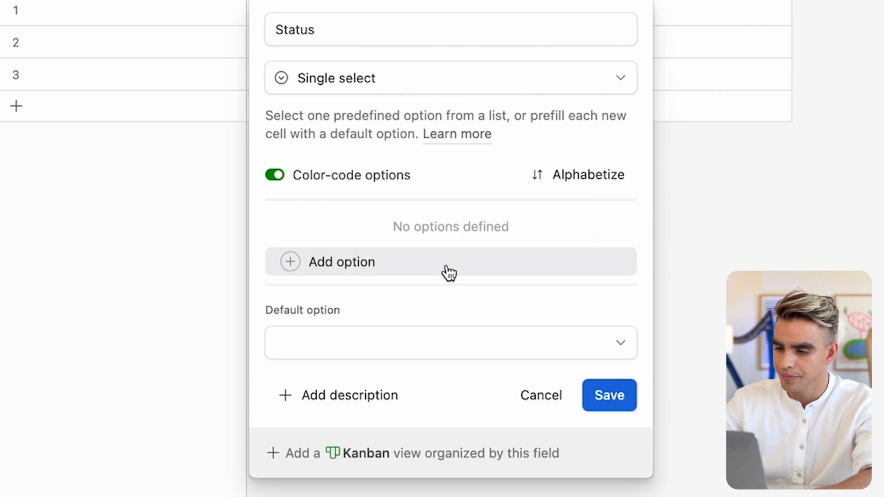
{"action": "left_click", "coordinate": [341, 262]}
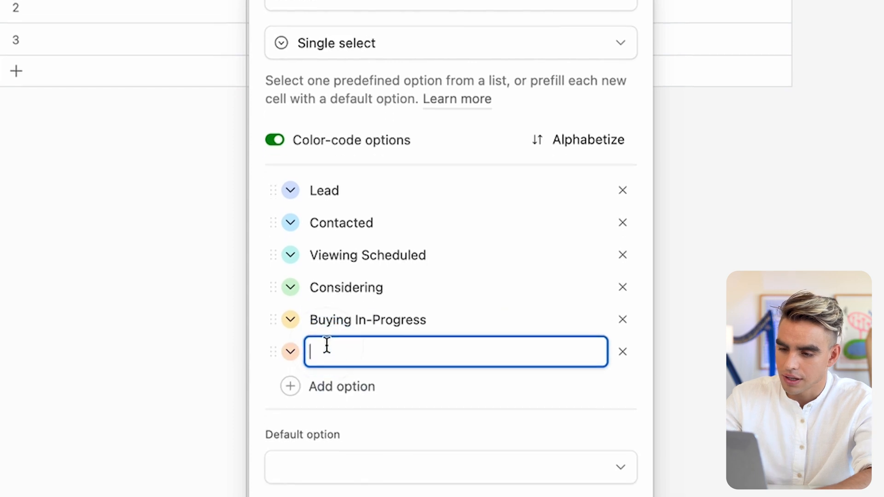
{"action": "type", "text": "Los"}
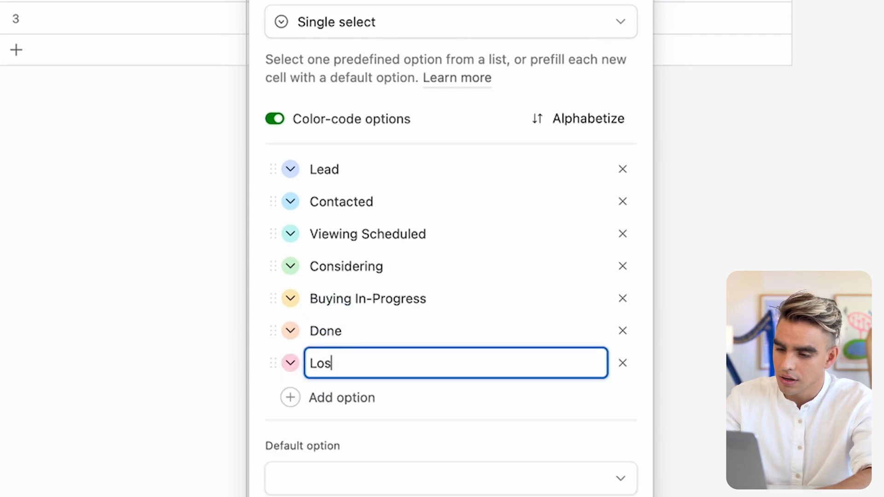
{"action": "type", "text": "Achieved"}
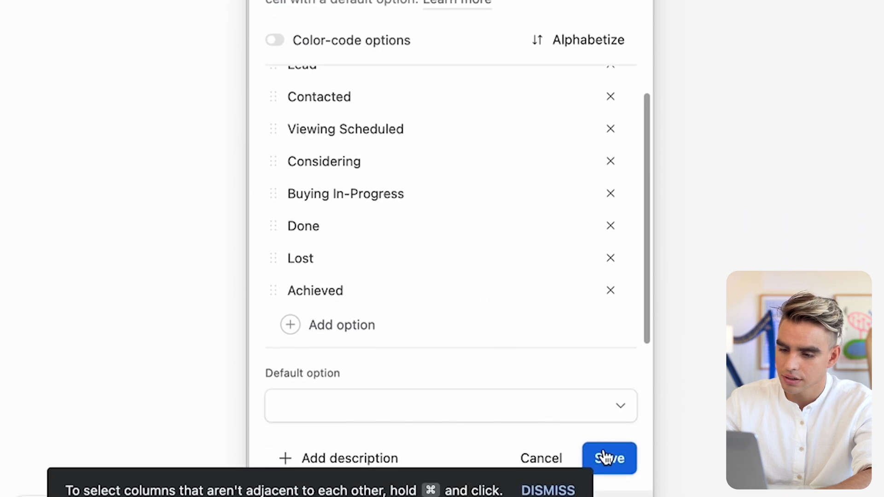
{"action": "left_click", "coordinate": [609, 459]}
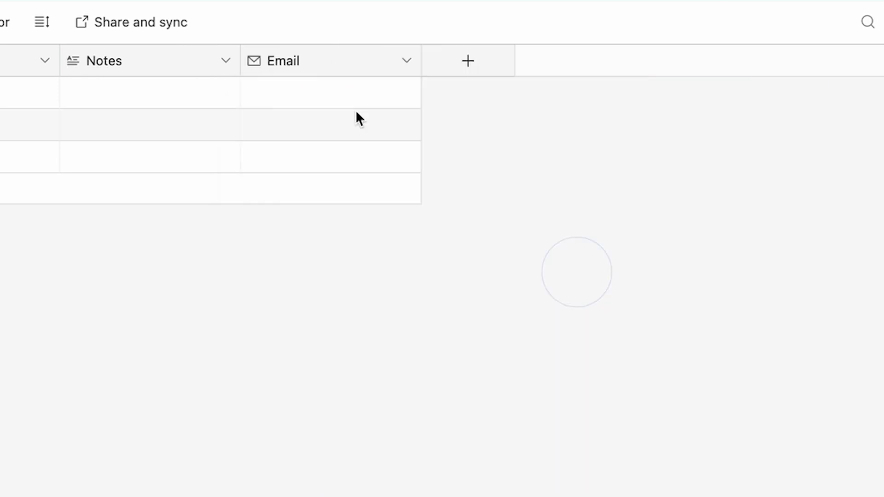
Step: Add a Phone field and a multiple-select Area field with colour coding turned off
{"action": "left_click", "coordinate": [467, 61]}
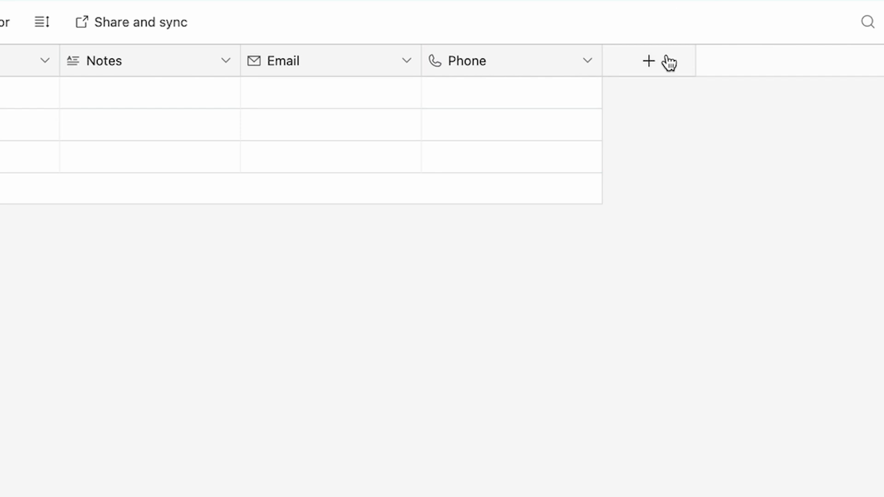
{"action": "left_click", "coordinate": [648, 61]}
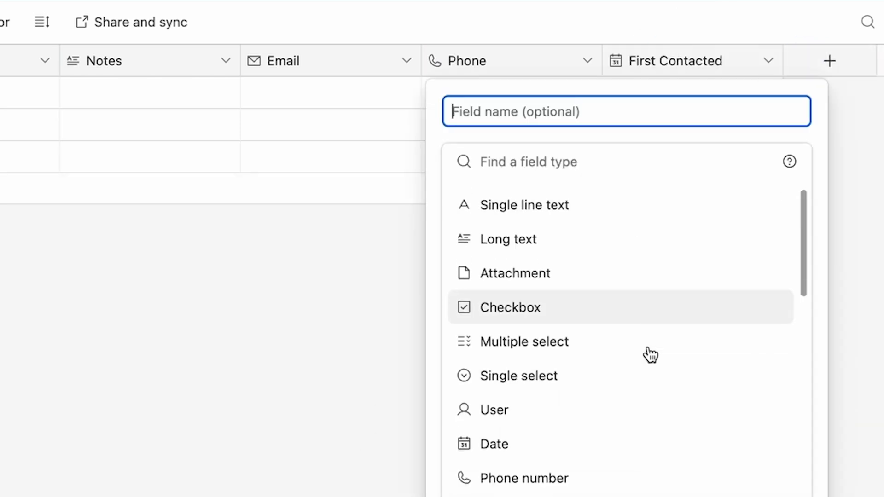
{"action": "left_click", "coordinate": [524, 341]}
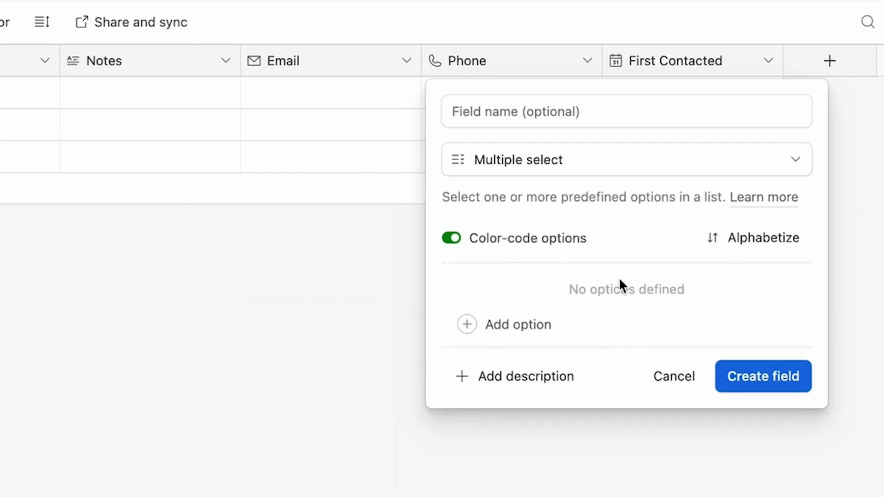
{"action": "type", "text": "Area"}
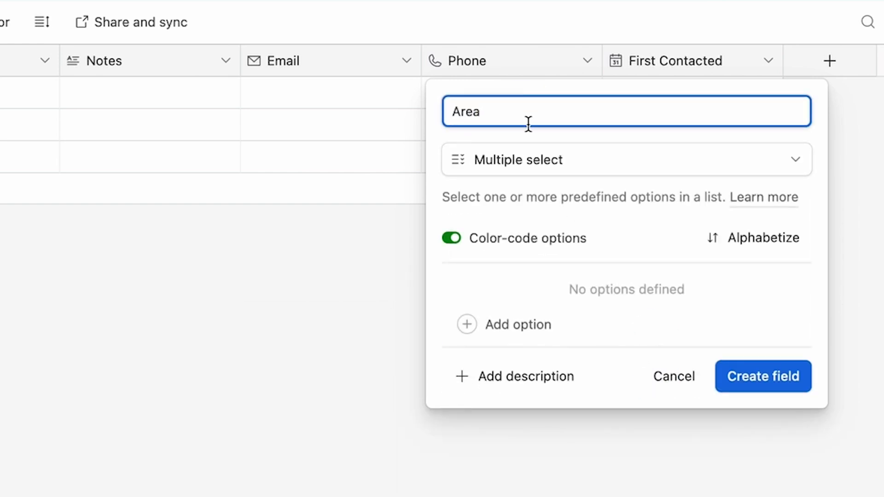
{"action": "left_click", "coordinate": [450, 237]}
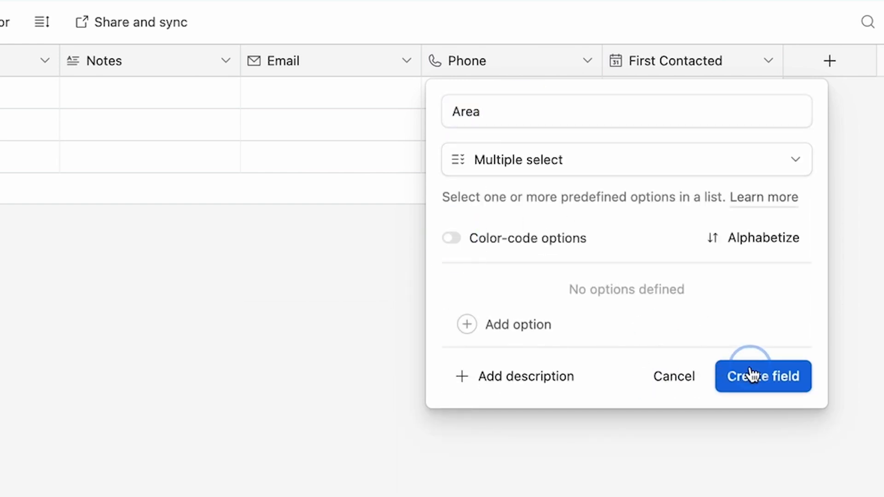
{"action": "left_click", "coordinate": [762, 376]}
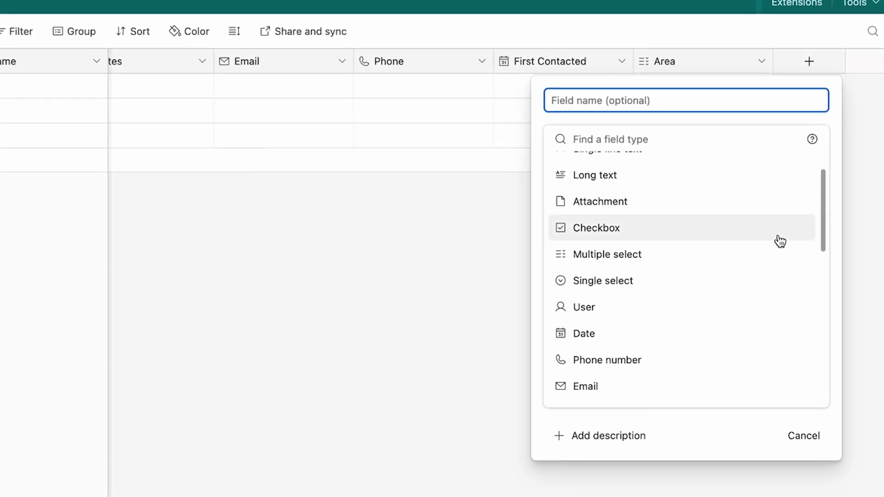
Step: Add another multiple-select field named List to the People table
{"action": "left_click", "coordinate": [607, 254]}
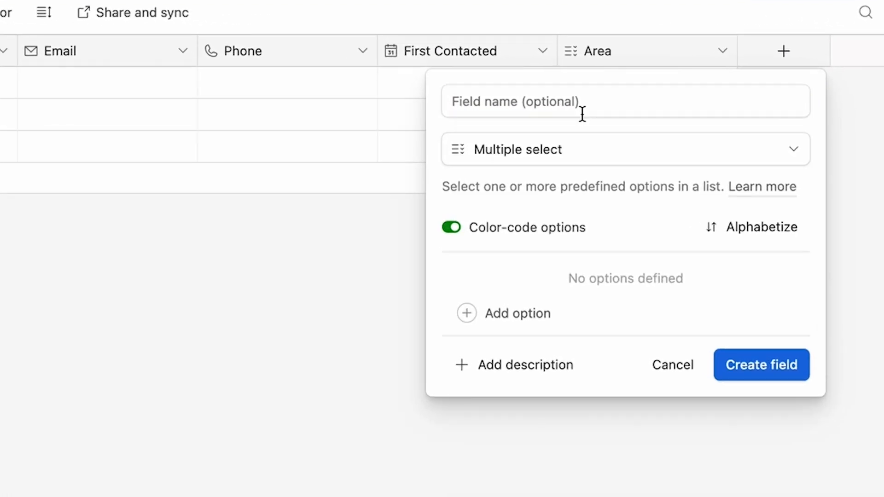
{"action": "type", "text": "List"}
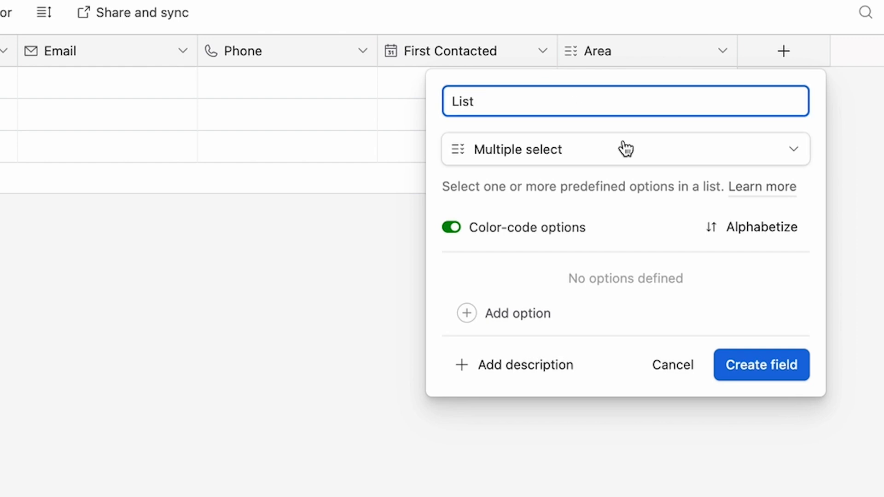
{"action": "left_click", "coordinate": [517, 313]}
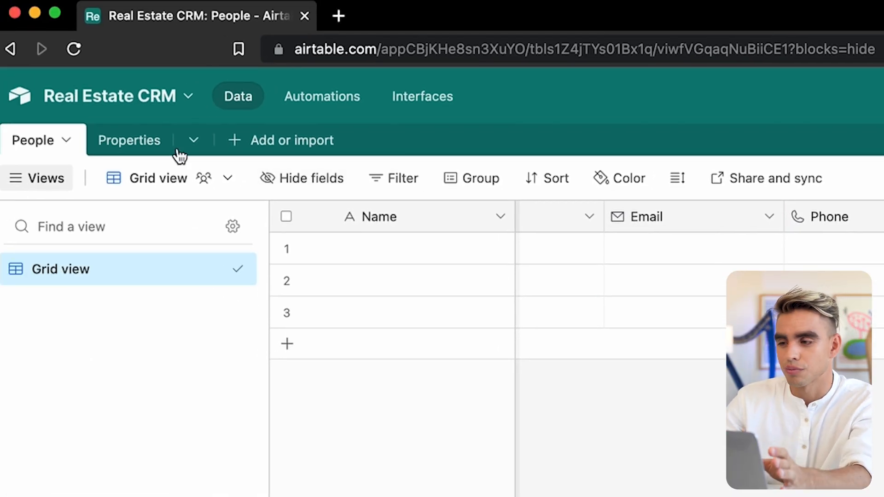
Step: Switch to the Properties table and scroll right to review its listing fields
{"action": "left_click", "coordinate": [128, 140]}
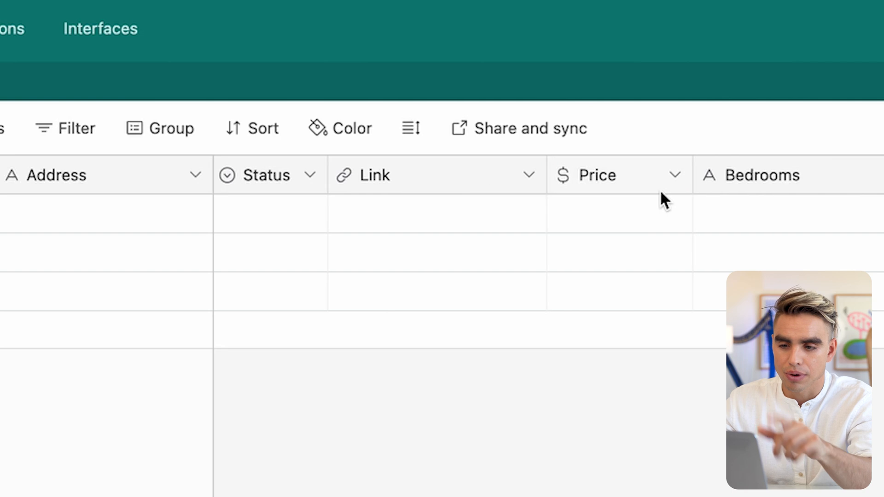
{"action": "scroll", "scroll_direction": "right", "scroll_amount": 3}
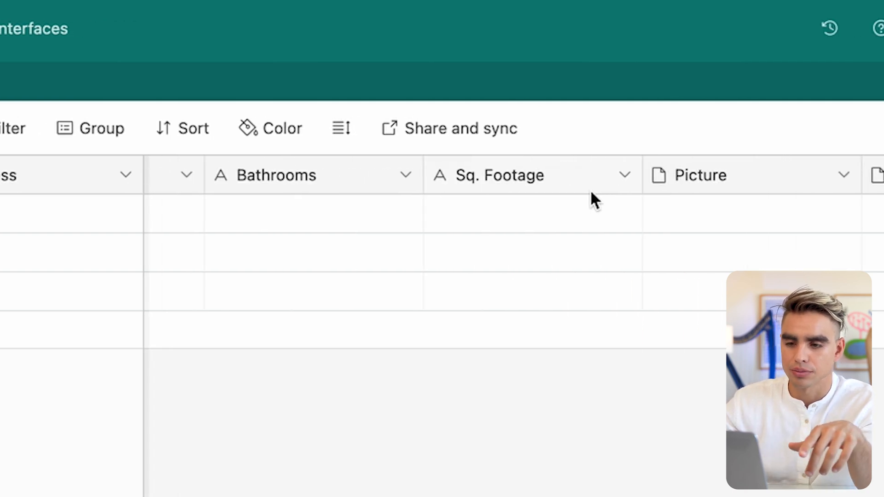
{"action": "scroll", "scroll_direction": "right", "scroll_amount": 3}
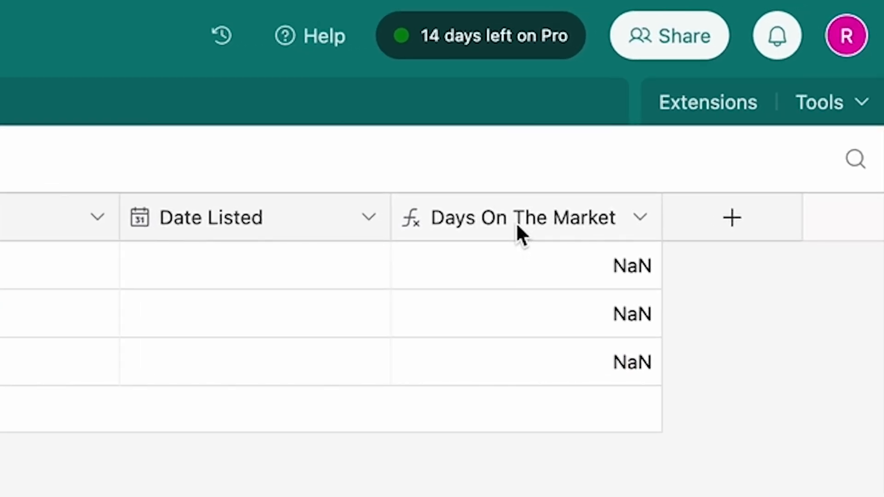
{"action": "mouse_move", "coordinate": [561, 456]}
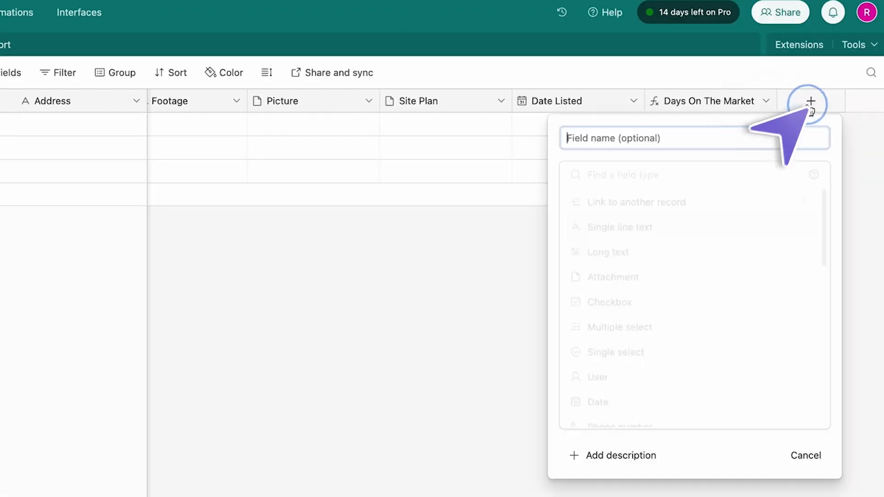
Step: Create a Client field linked to People, then a second link field allowing only one linked person
{"action": "left_click", "coordinate": [636, 202]}
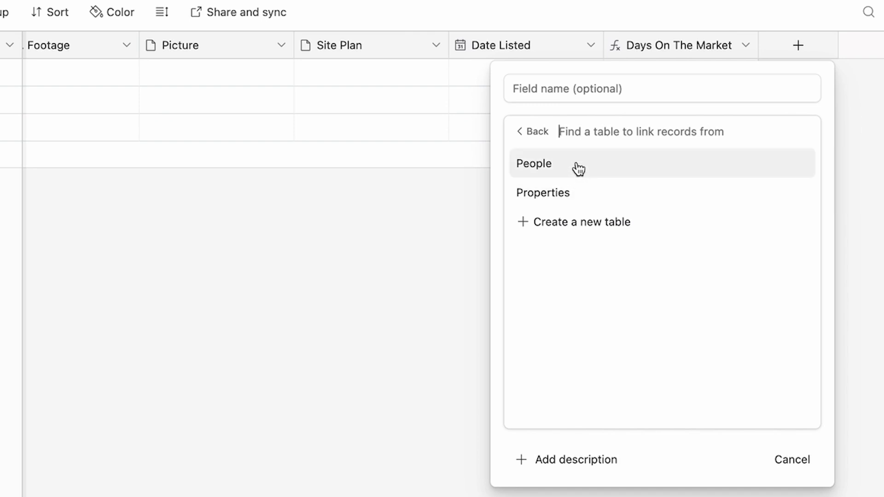
{"action": "left_click", "coordinate": [533, 164]}
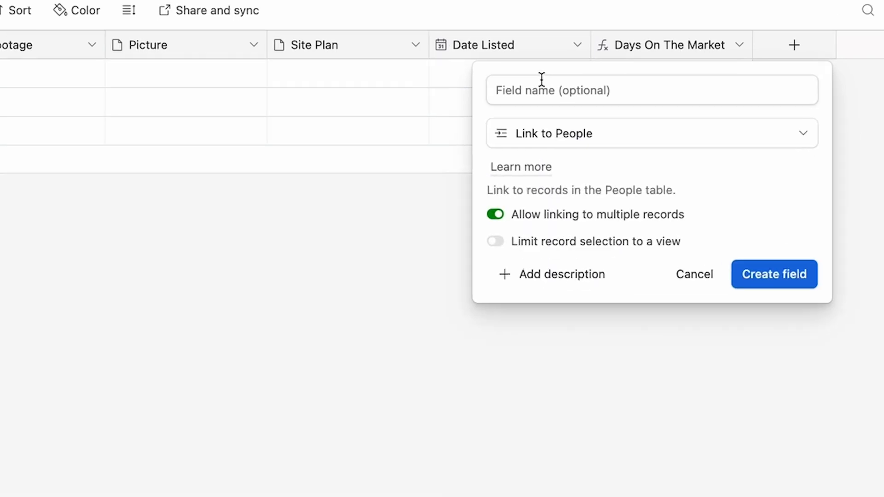
{"action": "type", "text": "Client"}
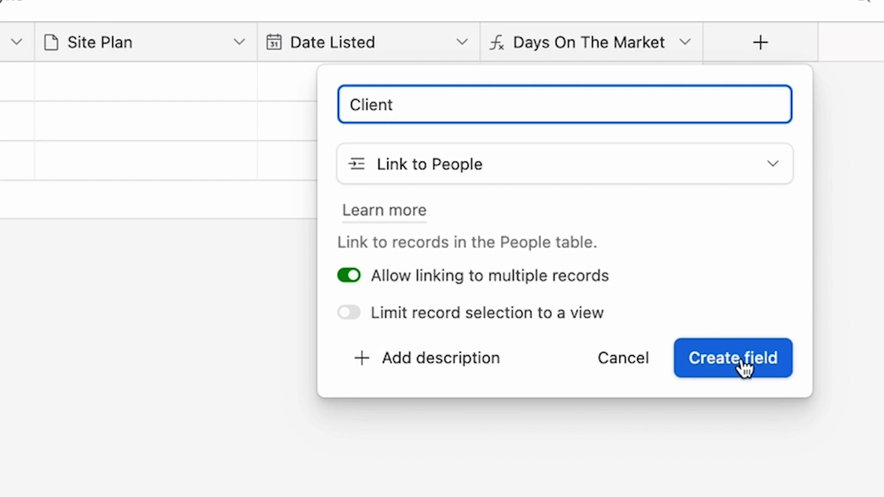
{"action": "left_click", "coordinate": [733, 358]}
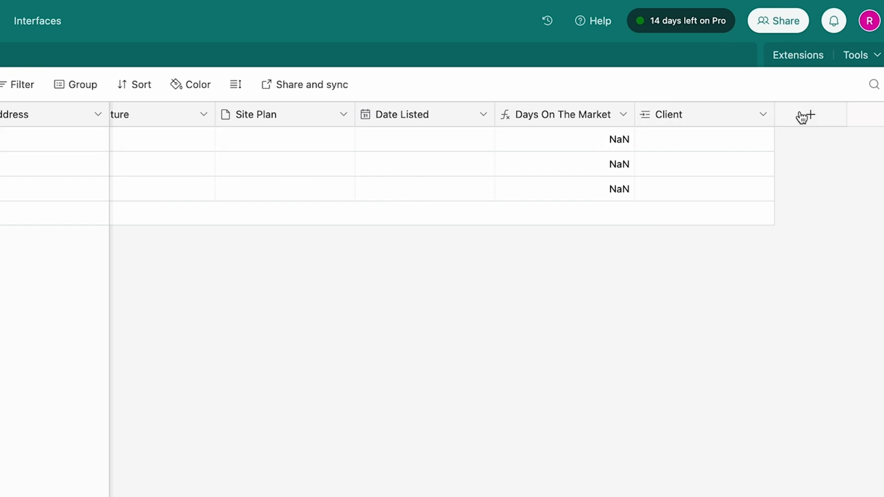
{"action": "mouse_move", "coordinate": [805, 115]}
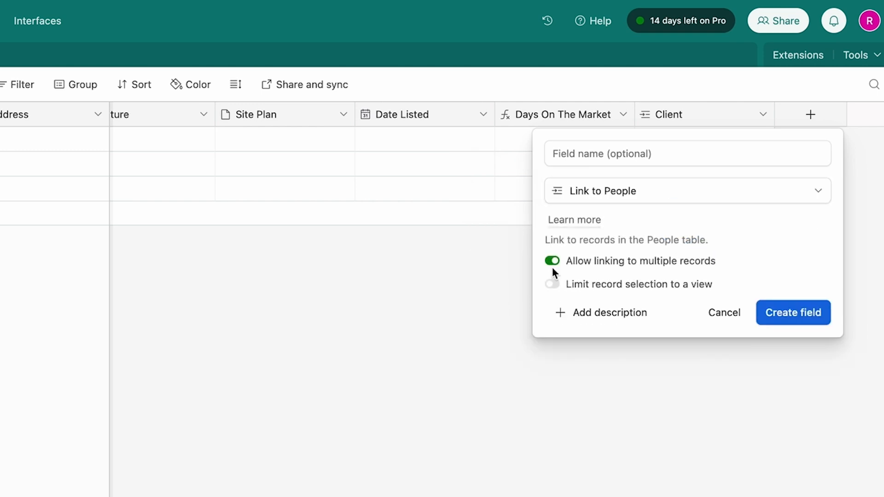
{"action": "left_click", "coordinate": [552, 261]}
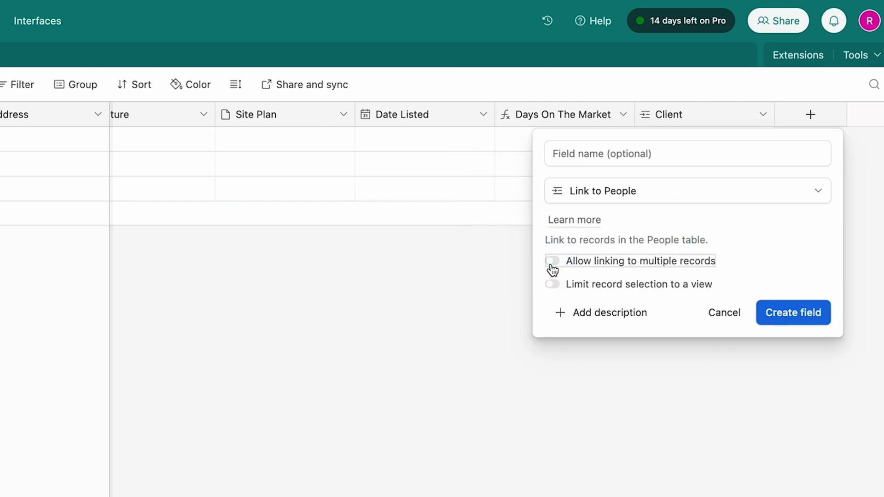
{"action": "left_click", "coordinate": [791, 312]}
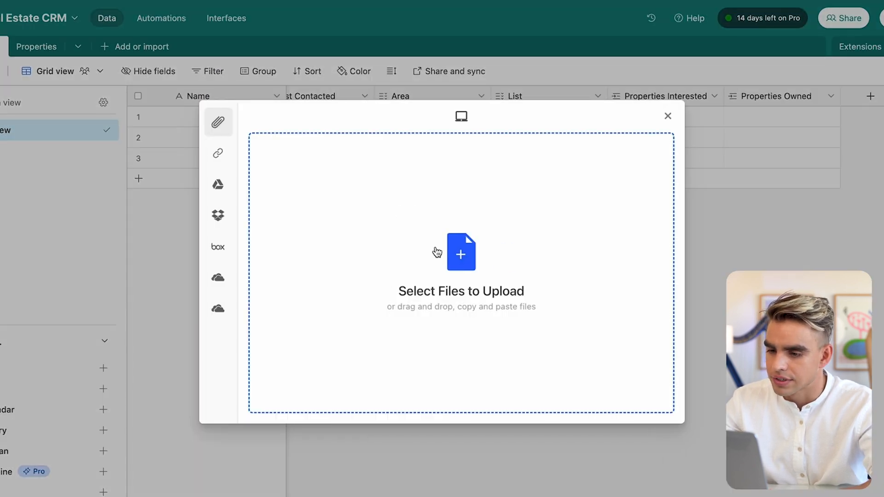
Step: Upload the contacts CSV, uncheck Status in the field mapping and import the 11 records into People
{"action": "left_click", "coordinate": [460, 252]}
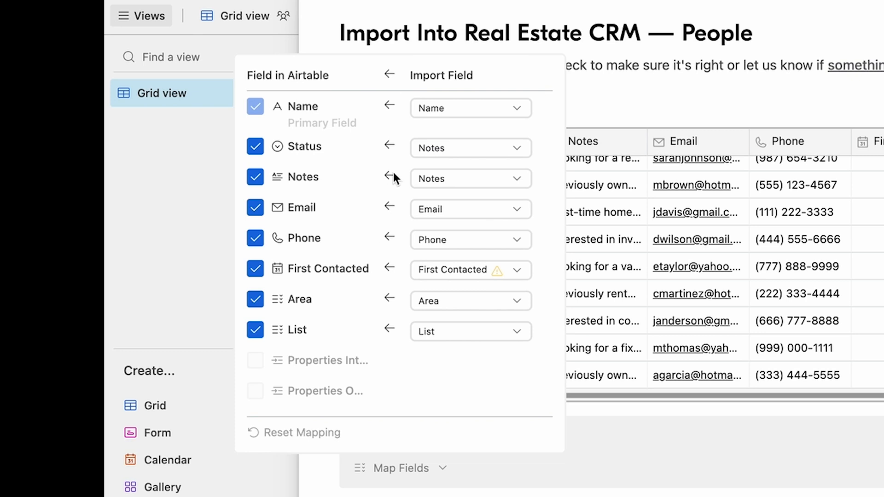
{"action": "mouse_move", "coordinate": [401, 148]}
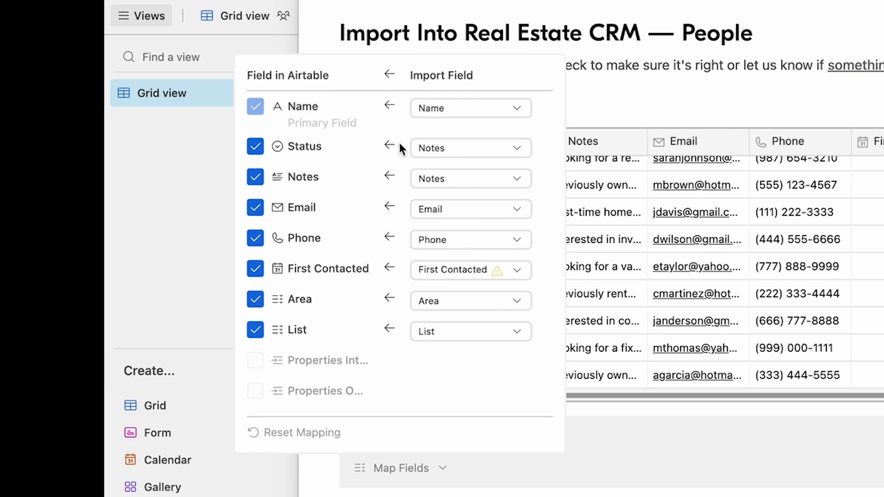
{"action": "mouse_move", "coordinate": [410, 149]}
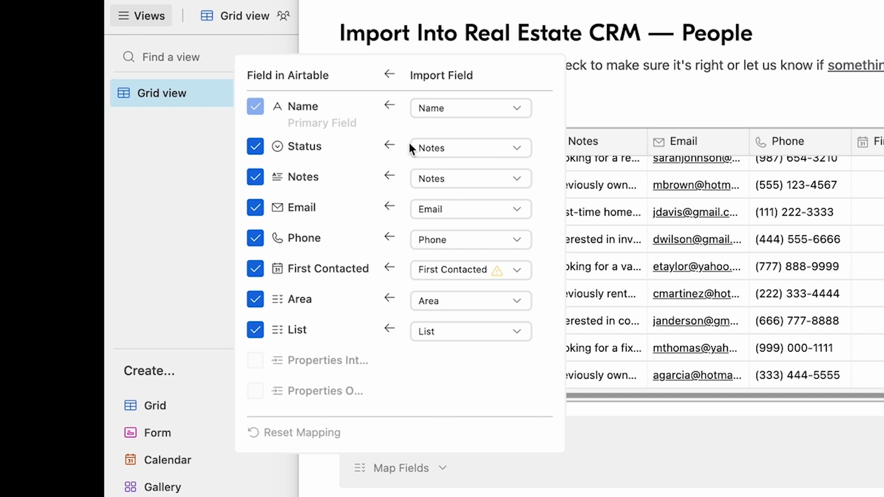
{"action": "mouse_move", "coordinate": [459, 331]}
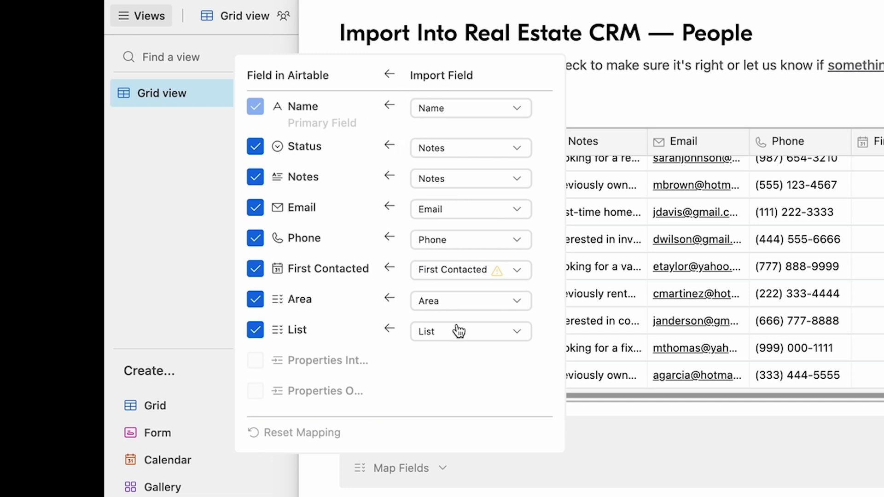
{"action": "left_click", "coordinate": [470, 147]}
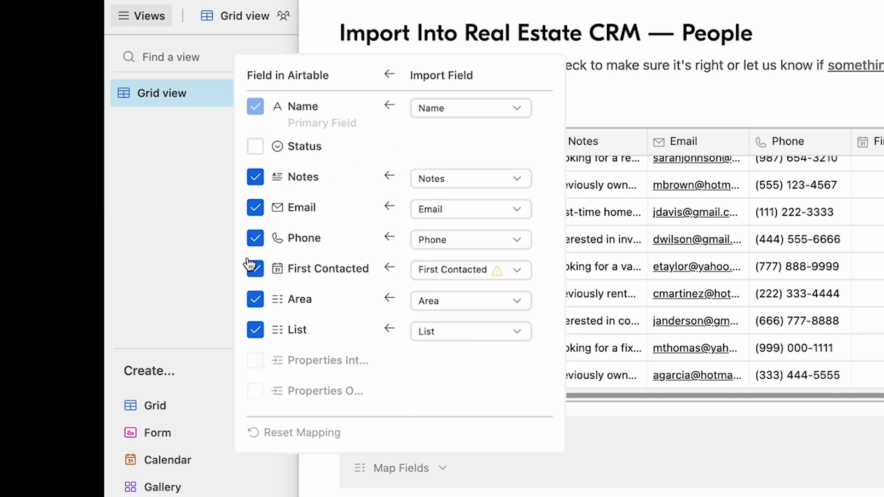
{"action": "left_click", "coordinate": [255, 268]}
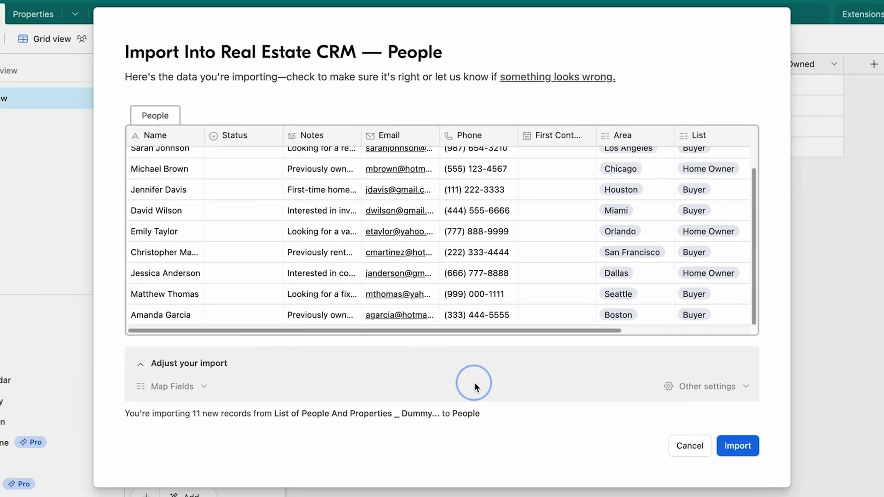
{"action": "left_click", "coordinate": [737, 446]}
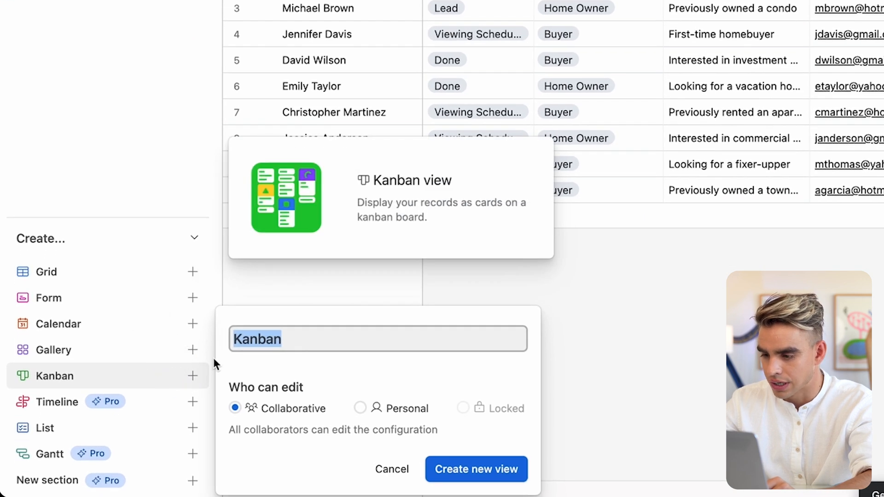
Step: Create a kanban named Board View with cards stacked by Status and scan across its stage columns
{"action": "type", "text": "Board View"}
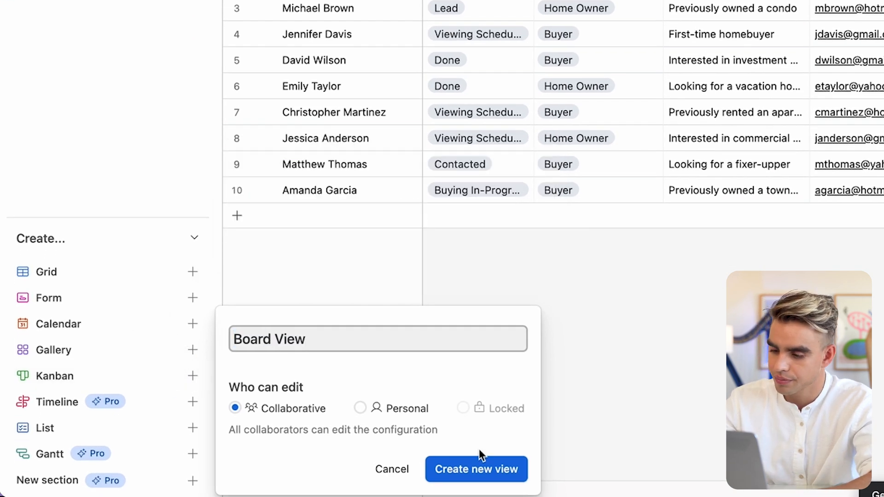
{"action": "left_click", "coordinate": [476, 470]}
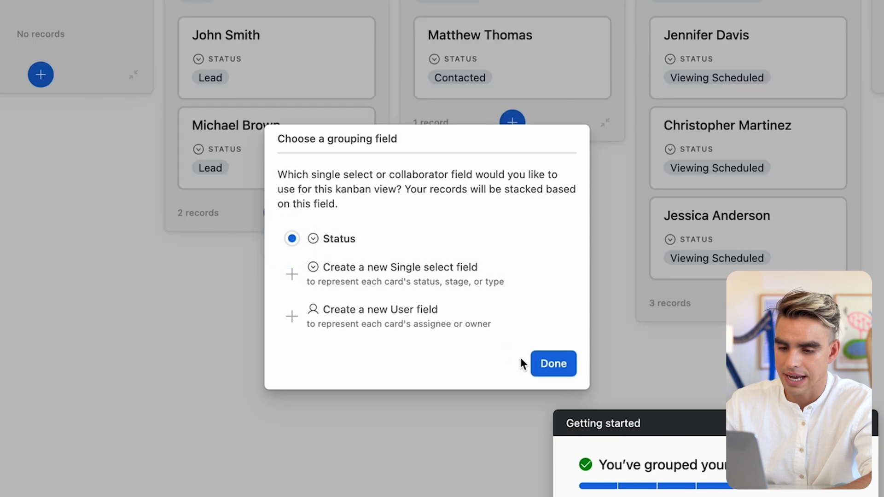
{"action": "left_click", "coordinate": [552, 363]}
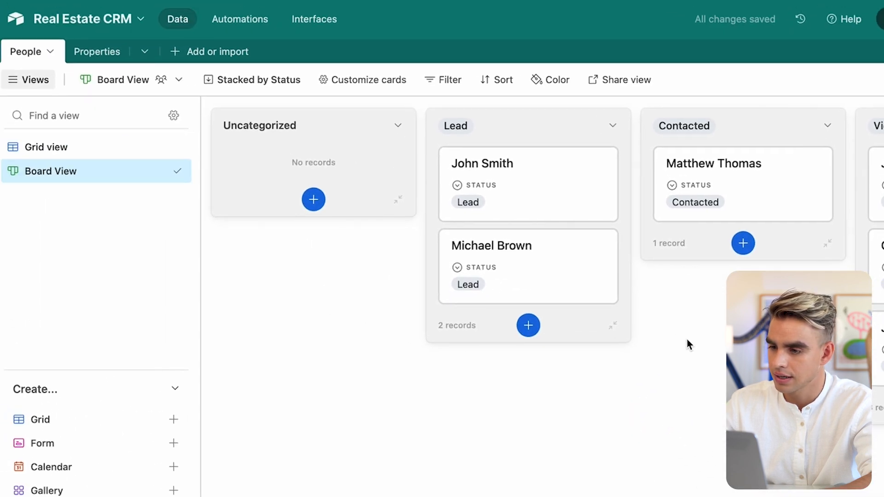
{"action": "mouse_move", "coordinate": [325, 138]}
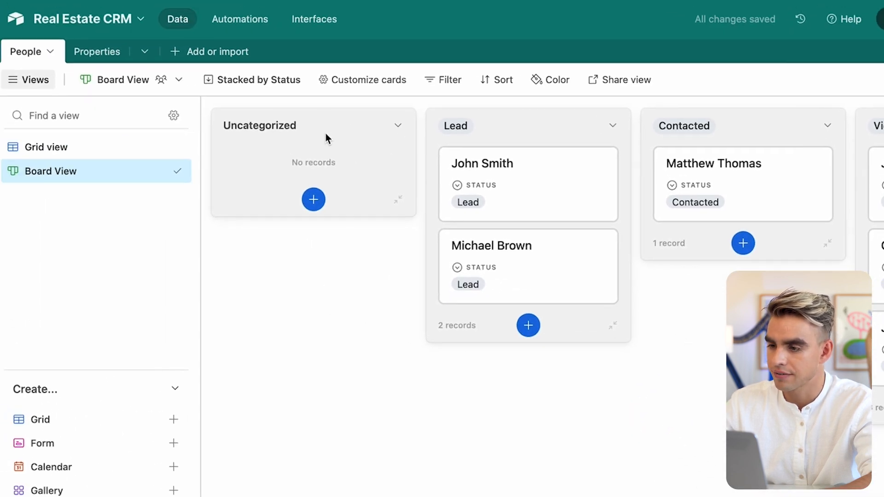
{"action": "scroll", "scroll_direction": "right", "scroll_amount": 3}
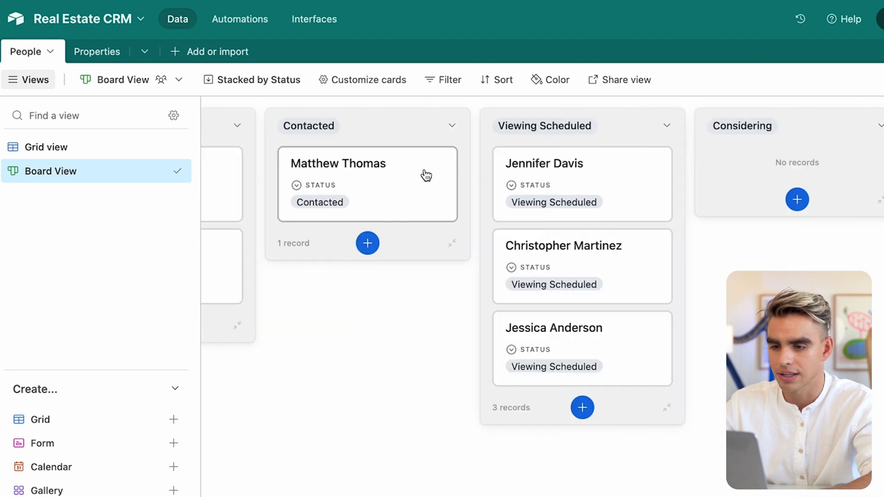
{"action": "scroll", "scroll_direction": "right", "scroll_amount": 3}
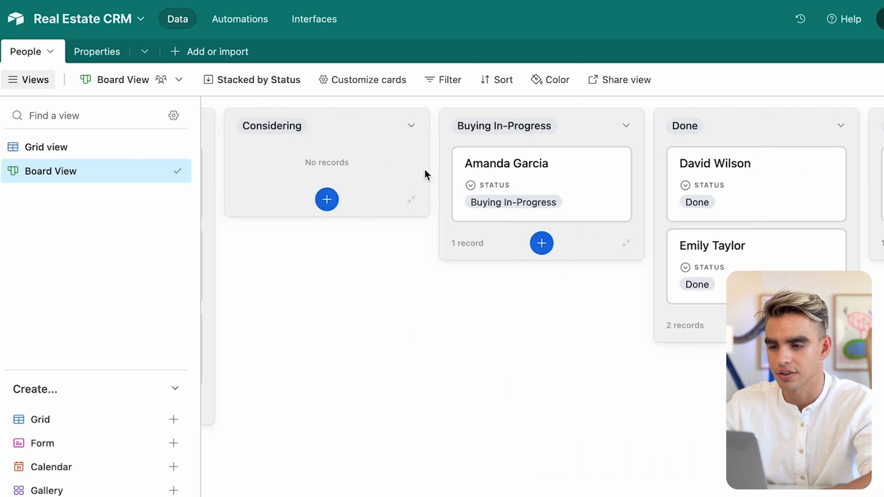
{"action": "scroll", "scroll_direction": "right", "scroll_amount": 3}
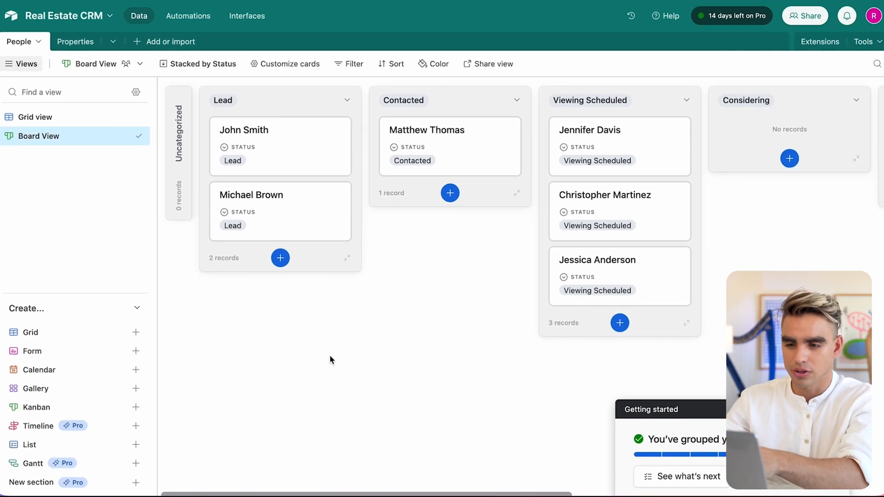
{"action": "scroll", "scroll_direction": "right", "scroll_amount": 3}
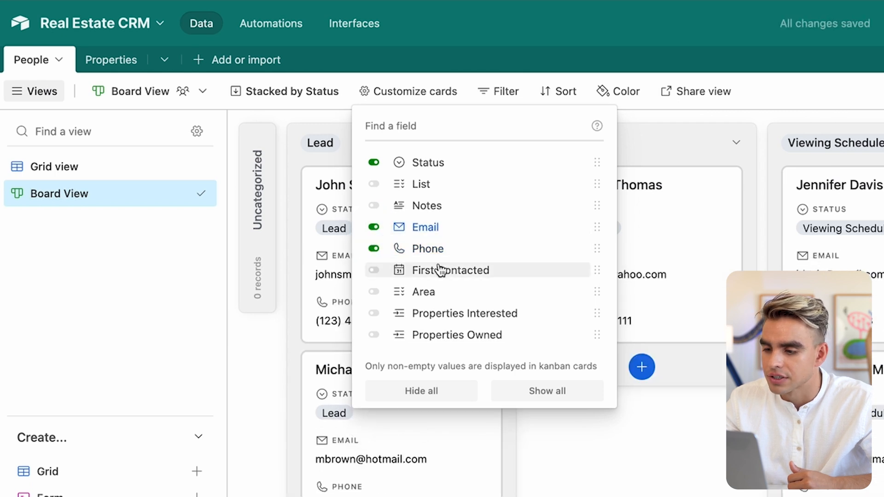
{"action": "mouse_move", "coordinate": [450, 270]}
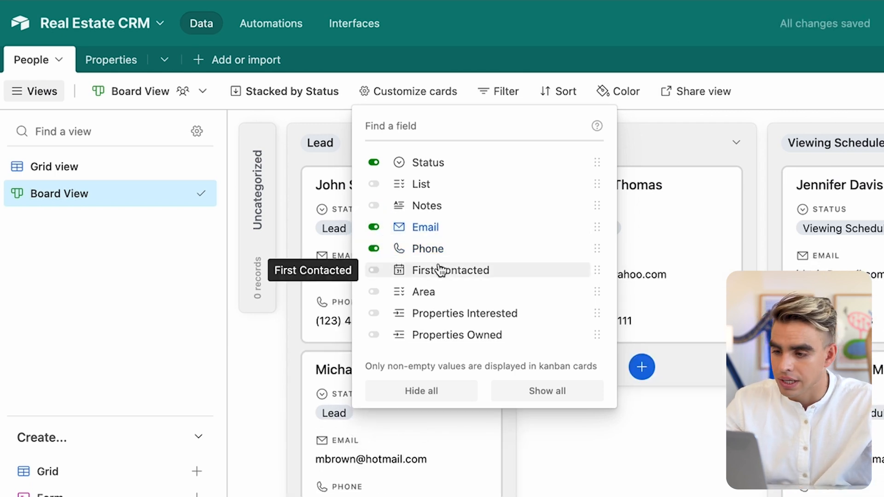
Step: Show Email and Phone on each Board View card via Customize cards
{"action": "left_click", "coordinate": [373, 313]}
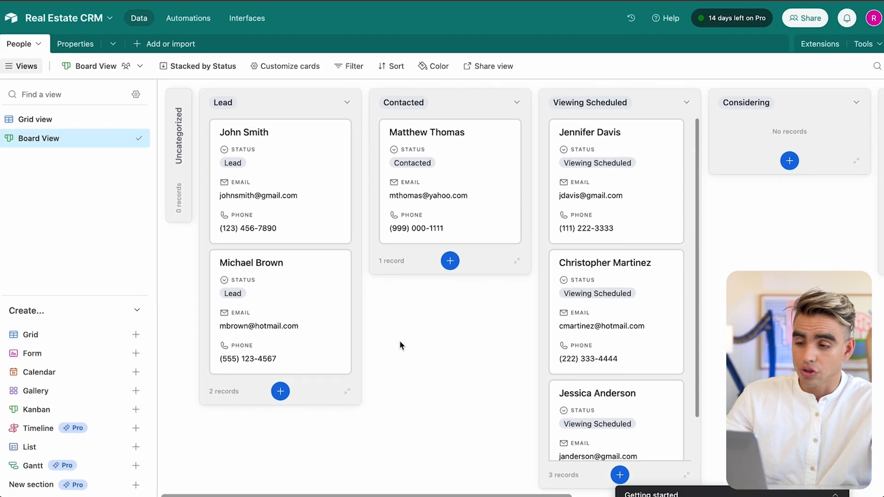
{"action": "mouse_move", "coordinate": [301, 170]}
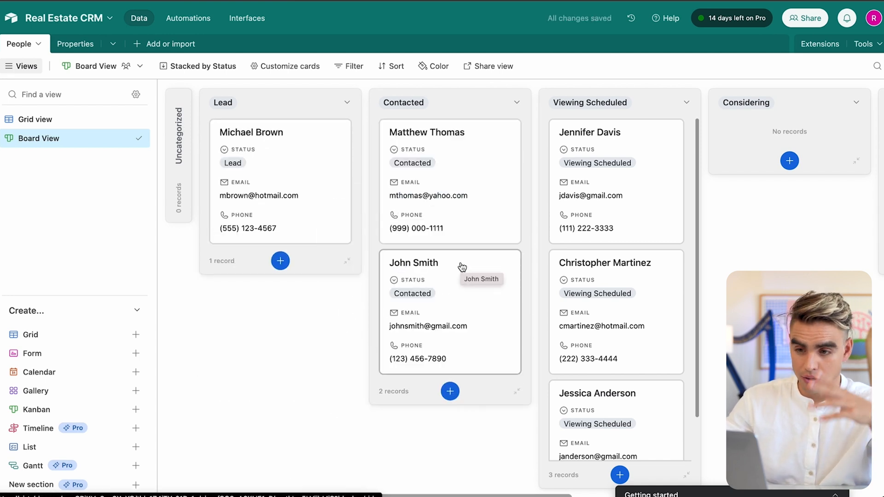
{"action": "mouse_move", "coordinate": [451, 286]}
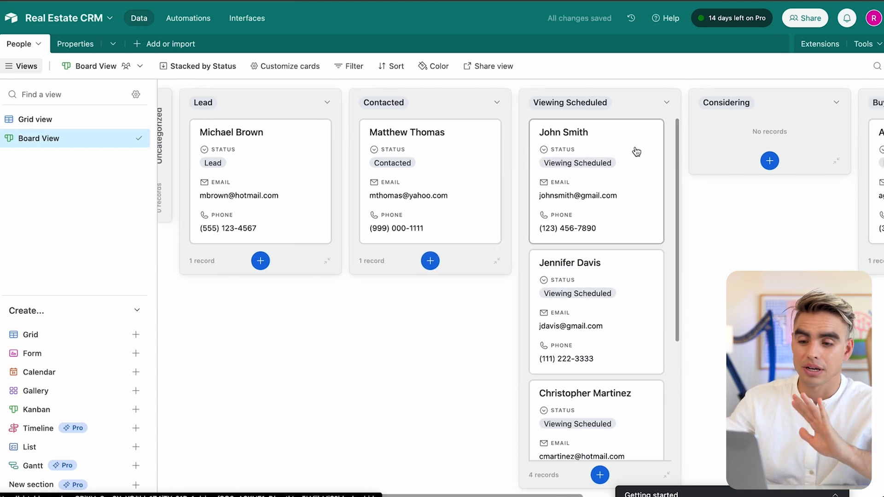
Step: Open John Smith's expanded record from the Viewing Scheduled column
{"action": "left_click", "coordinate": [563, 132]}
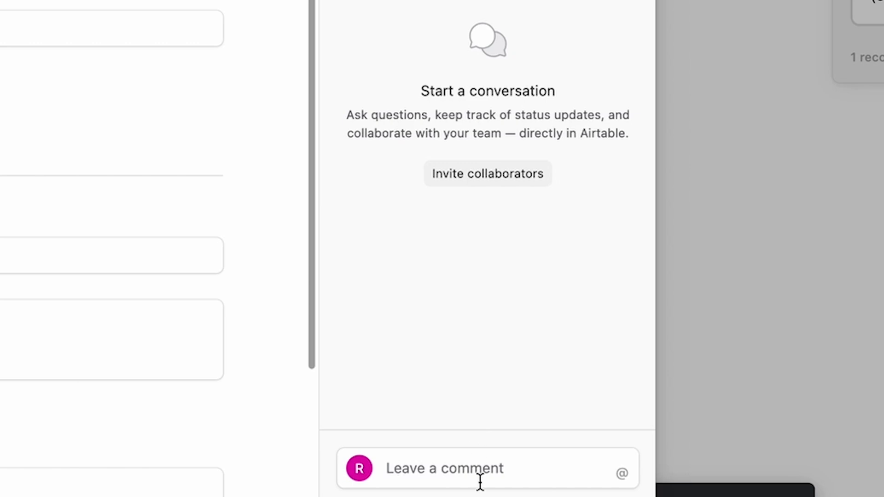
Step: Post the comment 'Talked about XYZ.' on the open contact record
{"action": "type", "text": "Talked"}
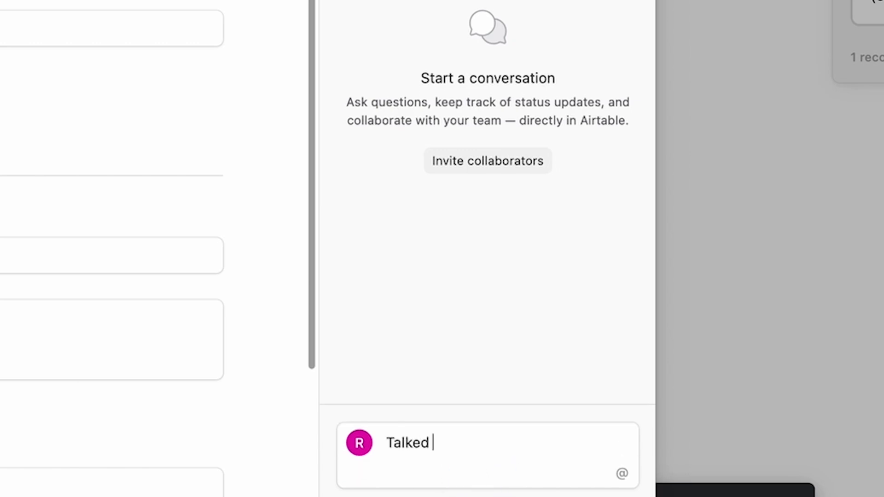
{"action": "type", "text": "about XYZ."}
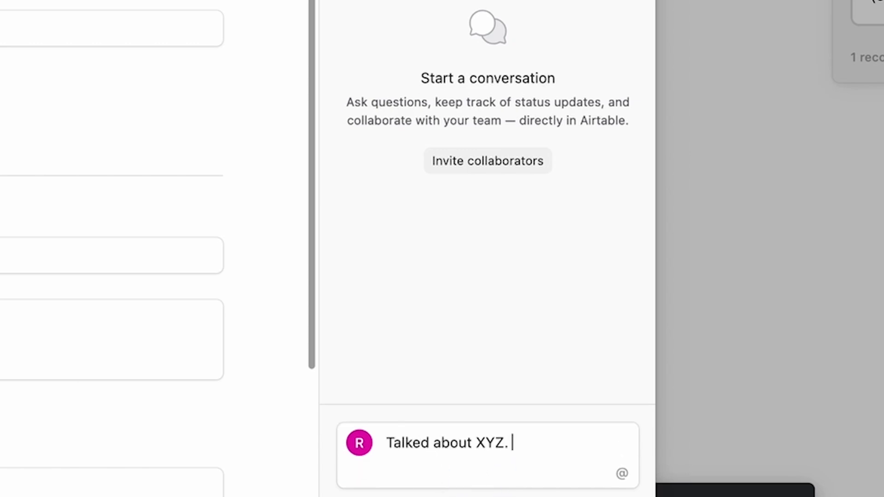
{"action": "left_click", "coordinate": [186, 111]}
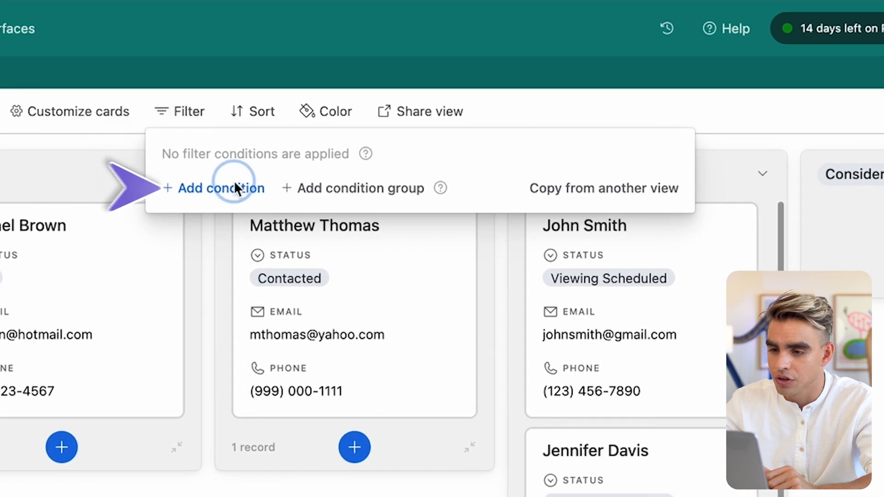
Step: Add a board filter where List exactly matches the chosen contact type, then return to the grid of all contacts
{"action": "left_click", "coordinate": [220, 187]}
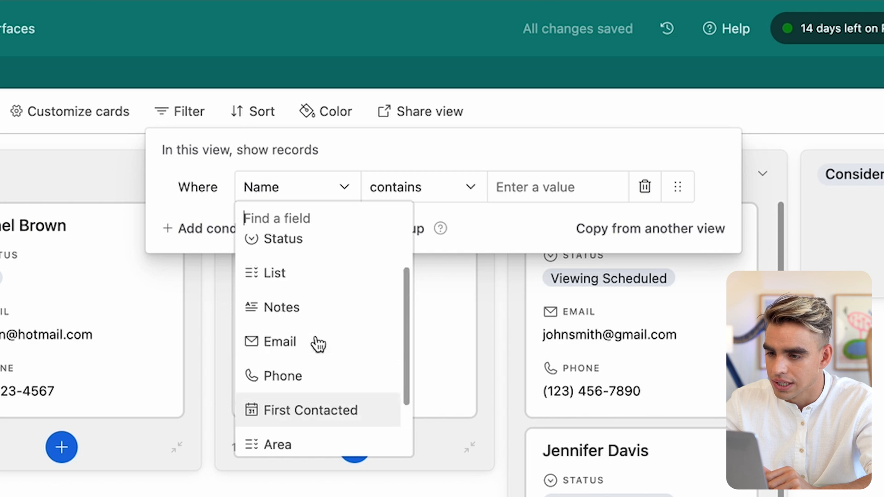
{"action": "left_click", "coordinate": [273, 272]}
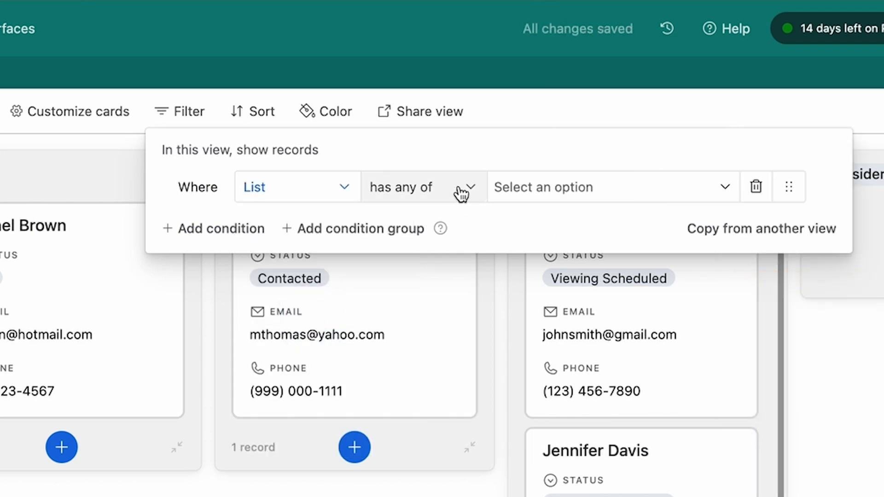
{"action": "left_click", "coordinate": [609, 187]}
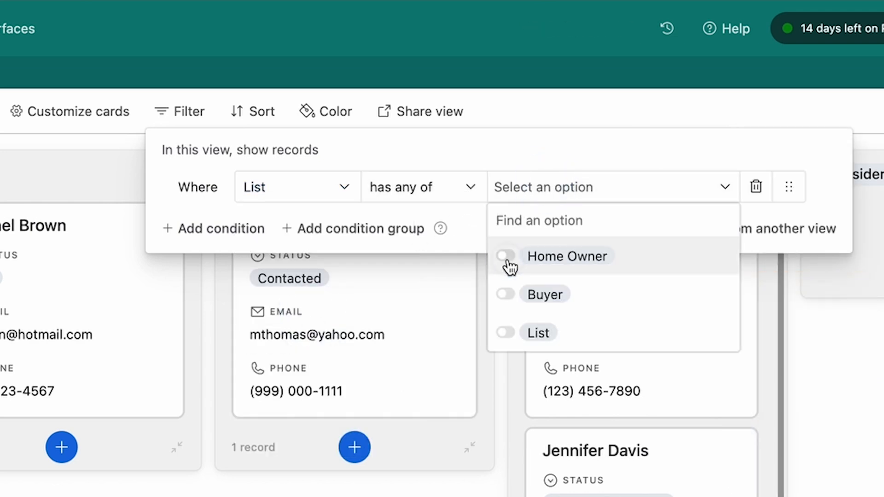
{"action": "left_click", "coordinate": [567, 256]}
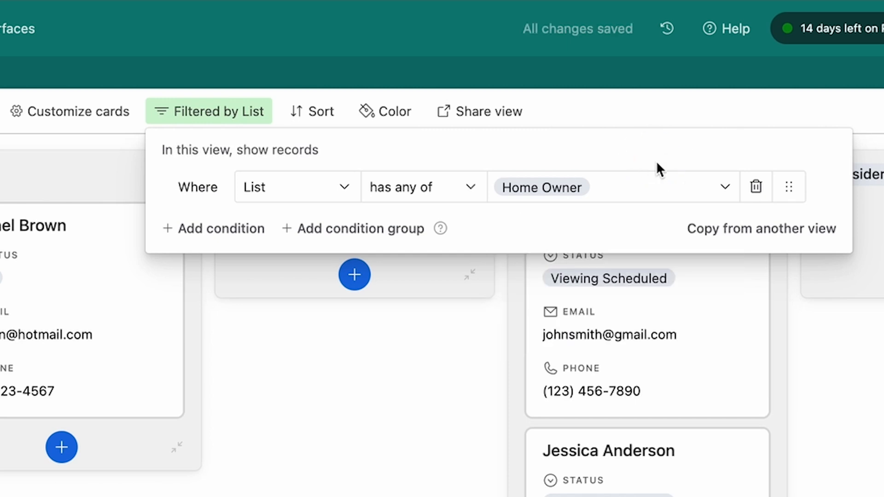
{"action": "left_click", "coordinate": [421, 186]}
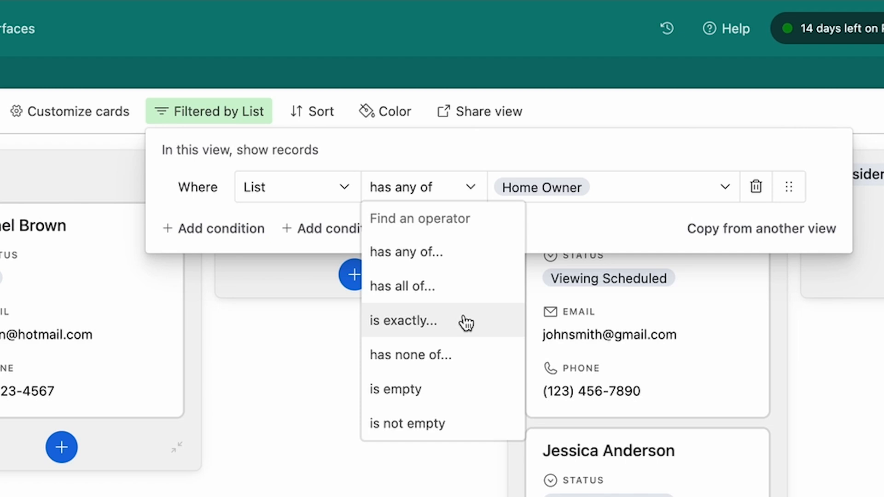
{"action": "left_click", "coordinate": [410, 355]}
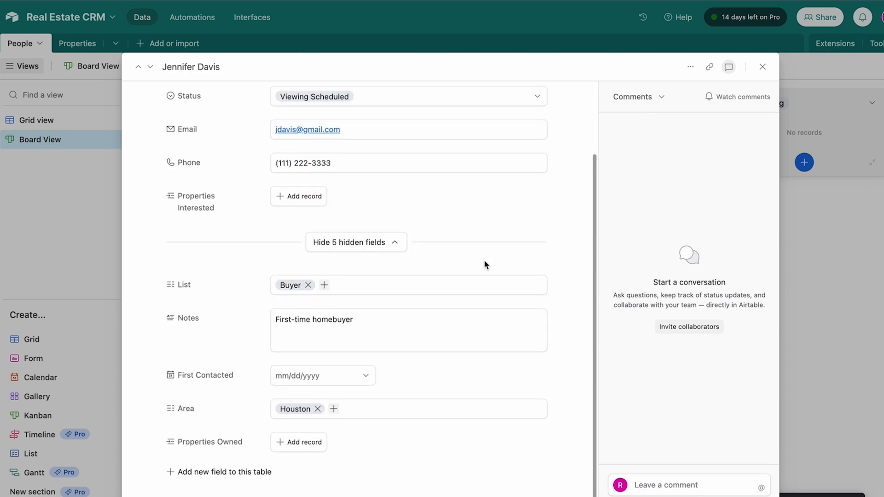
{"action": "mouse_move", "coordinate": [304, 297]}
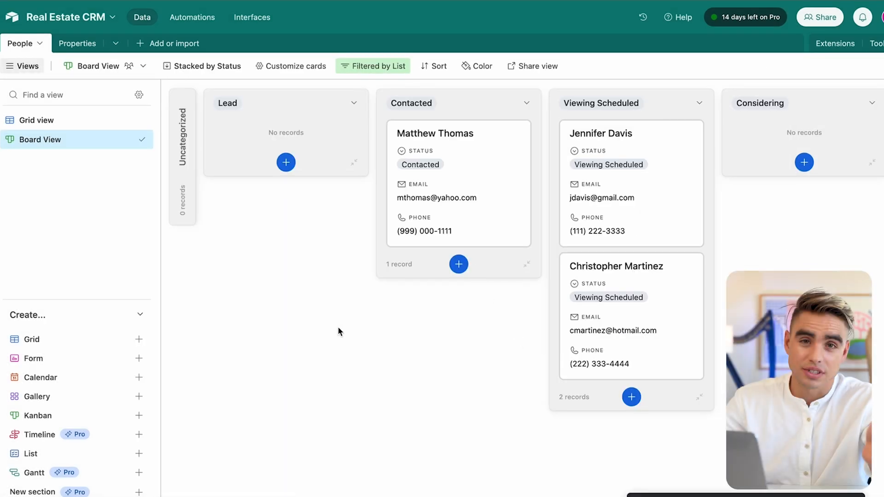
{"action": "left_click", "coordinate": [37, 120]}
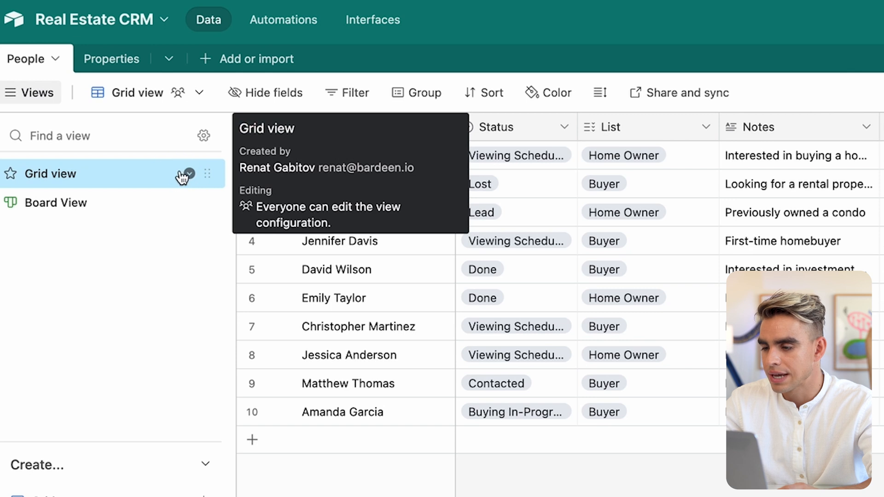
Step: Create a Home Owners grid view filtered on List to show only Home Owner contacts
{"action": "left_click", "coordinate": [189, 202]}
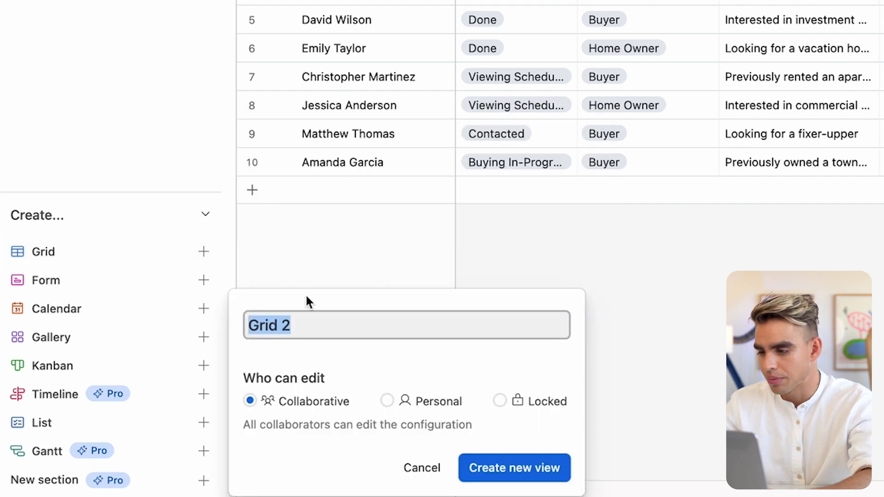
{"action": "type", "text": "Home Owners"}
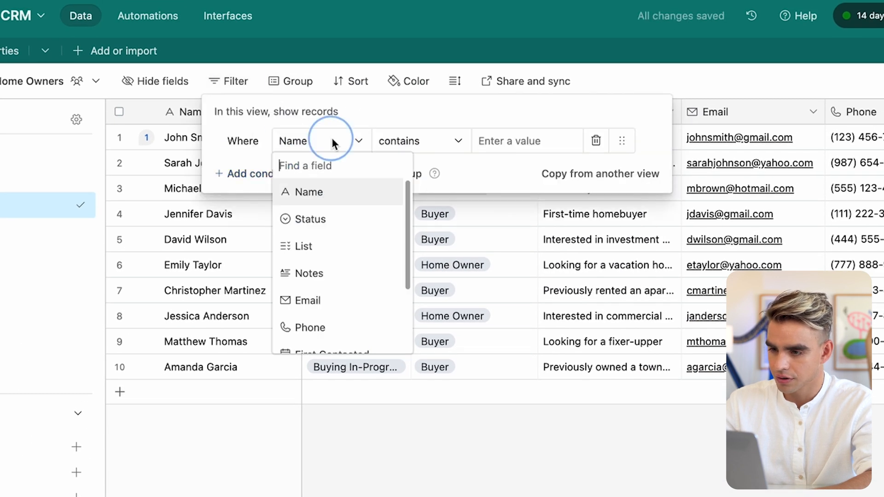
{"action": "left_click", "coordinate": [308, 246]}
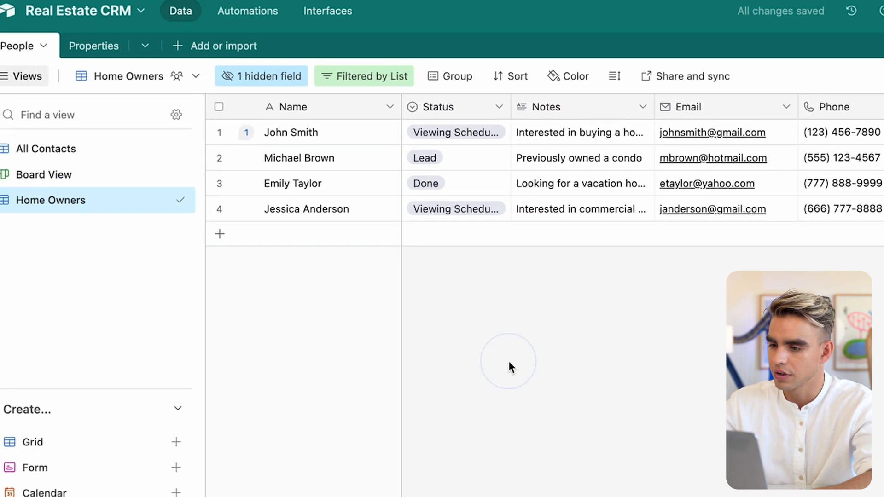
Step: Duplicate the Home Owners view and start renaming the copy
{"action": "left_click", "coordinate": [179, 210]}
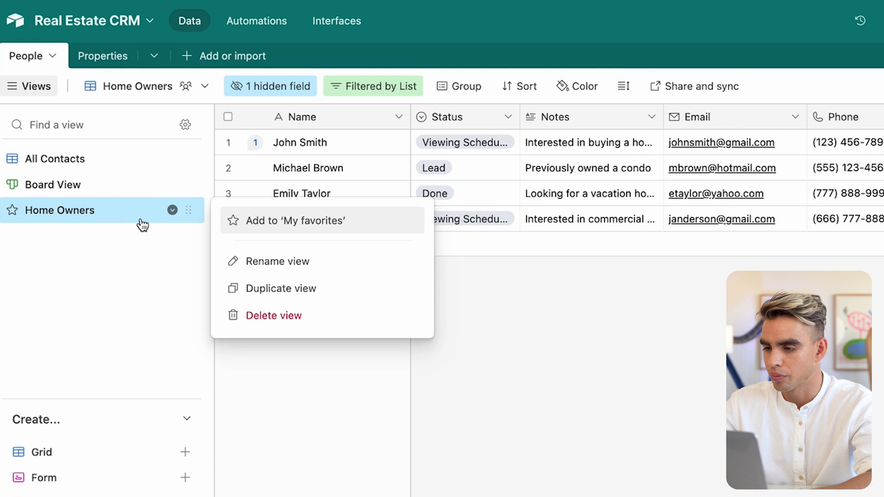
{"action": "left_click", "coordinate": [281, 288]}
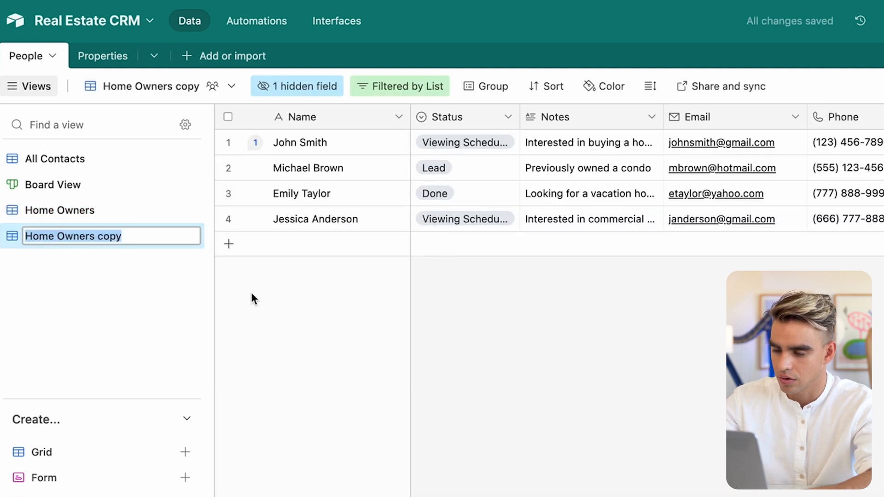
{"action": "left_click", "coordinate": [400, 86]}
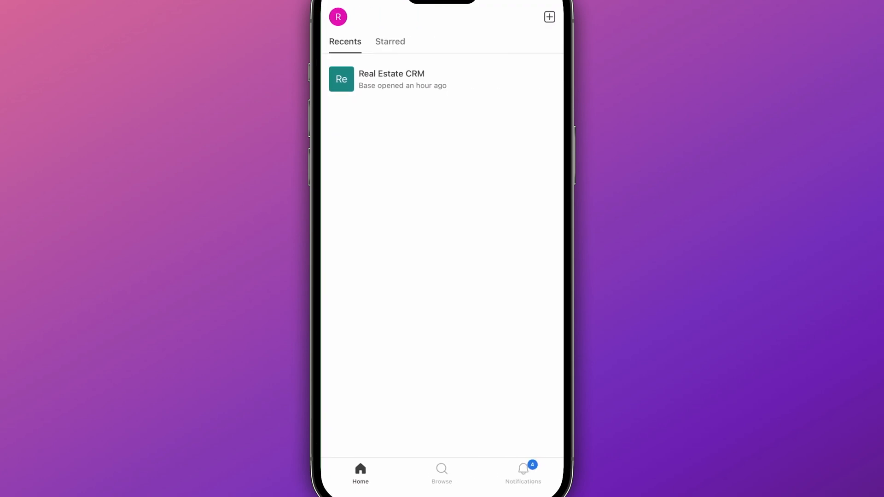
Step: In the Real Estate CRM base, add a new contact record named Renat with Lead status on the Home Owner list
{"action": "left_click", "coordinate": [391, 78]}
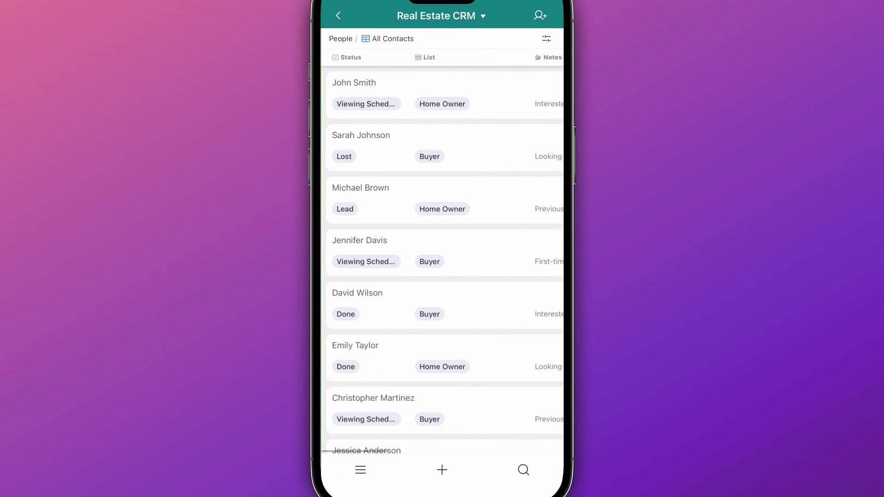
{"action": "left_click", "coordinate": [442, 469]}
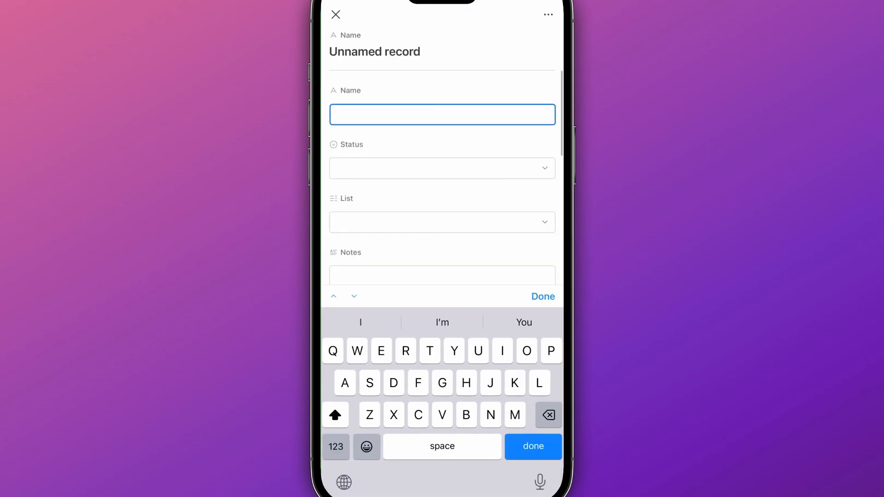
{"action": "type", "text": "Renat"}
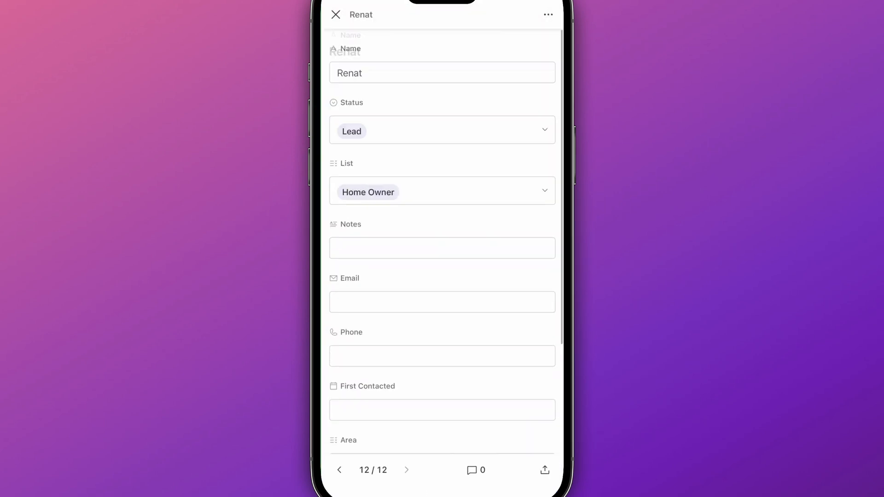
{"action": "scroll", "scroll_direction": "down", "scroll_amount": 3}
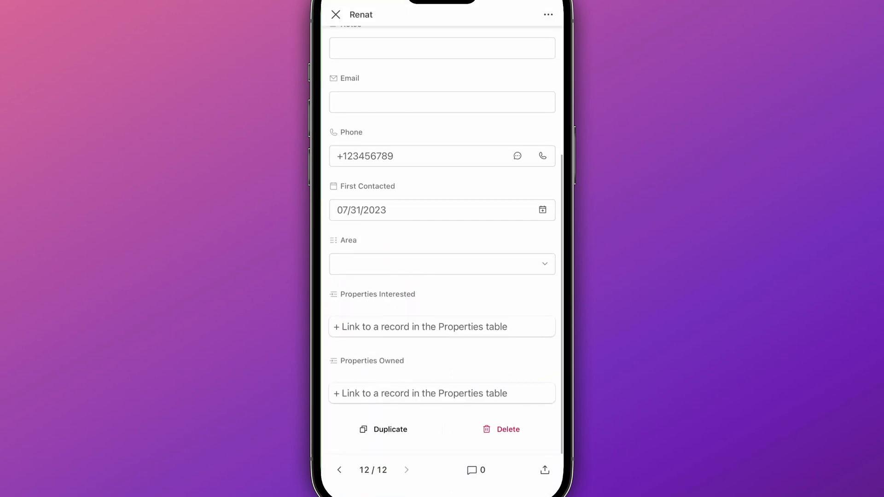
{"action": "left_click", "coordinate": [476, 469]}
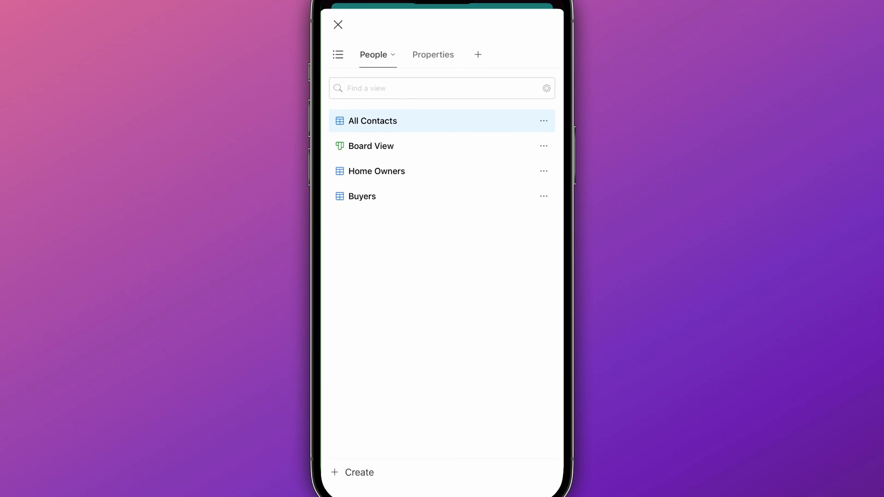
Step: Switch to a Properties table view and start a blank property record
{"action": "left_click", "coordinate": [429, 54]}
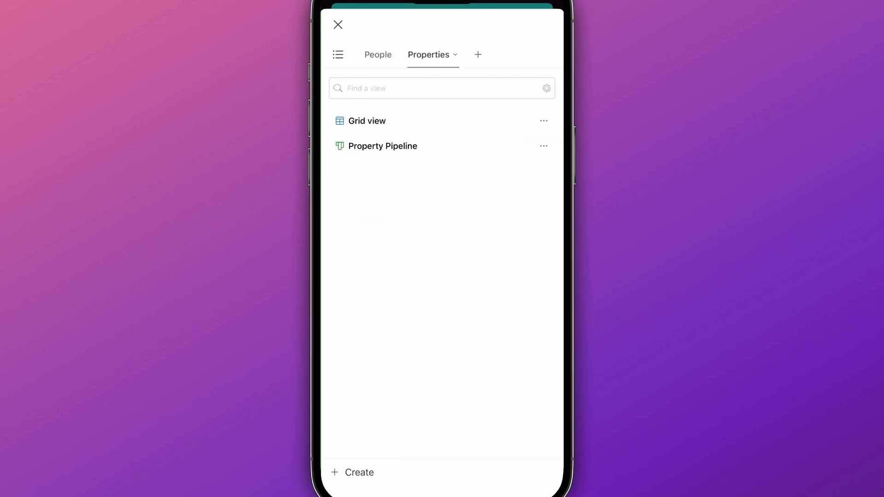
{"action": "left_click", "coordinate": [367, 120]}
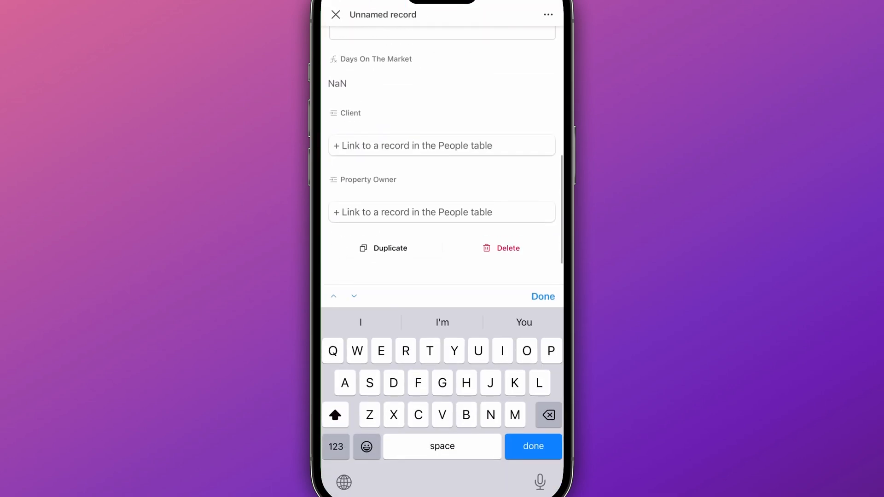
{"action": "left_click", "coordinate": [542, 296]}
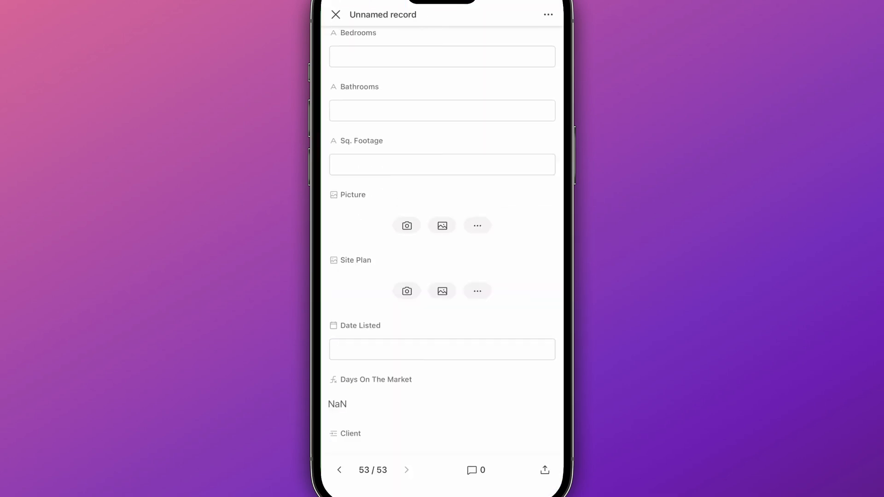
{"action": "left_click", "coordinate": [406, 226]}
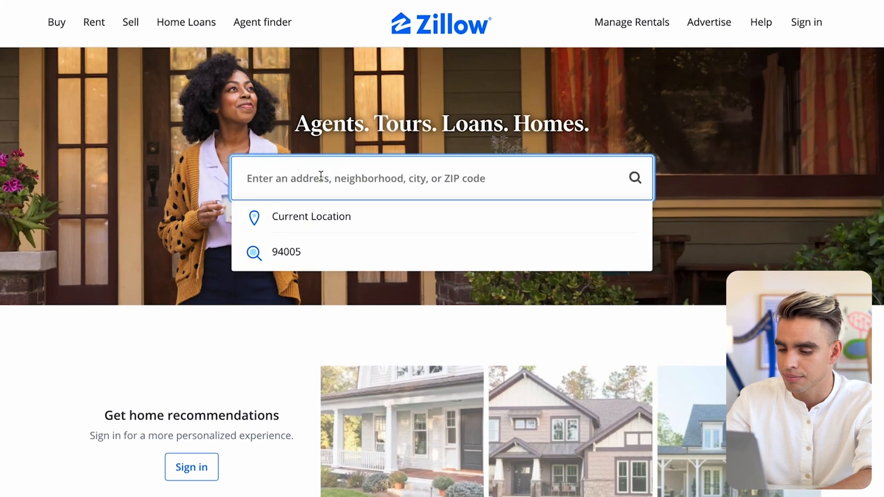
{"action": "type", "text": "94105"}
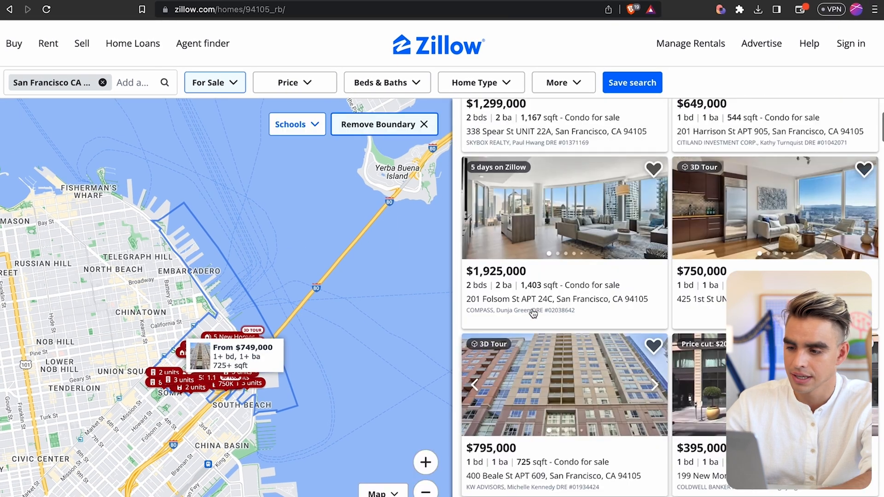
{"action": "scroll", "scroll_direction": "down", "scroll_amount": 3}
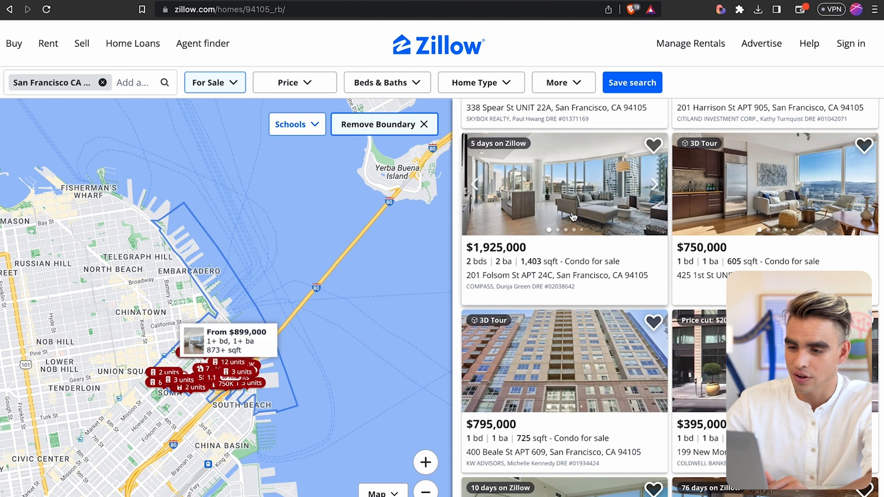
{"action": "left_click", "coordinate": [562, 184]}
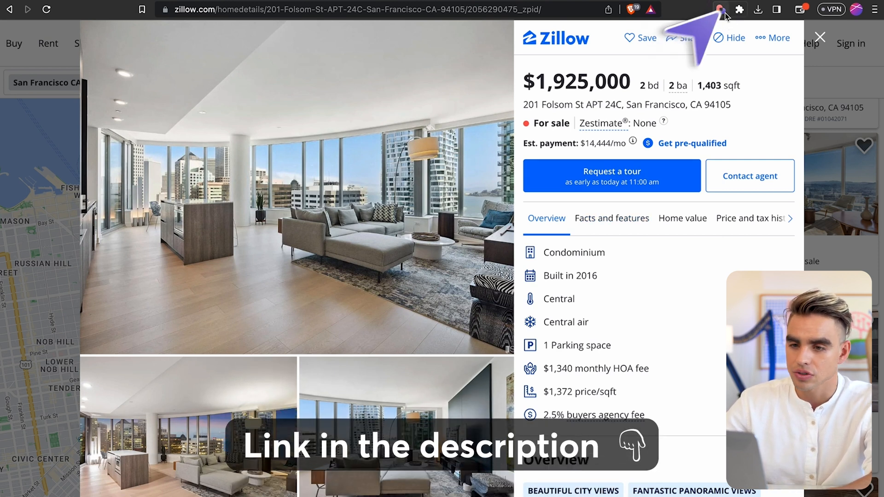
Step: Run the 'Save Zillow property to Airtable' playbook and view the new Properties record
{"action": "left_click", "coordinate": [719, 10]}
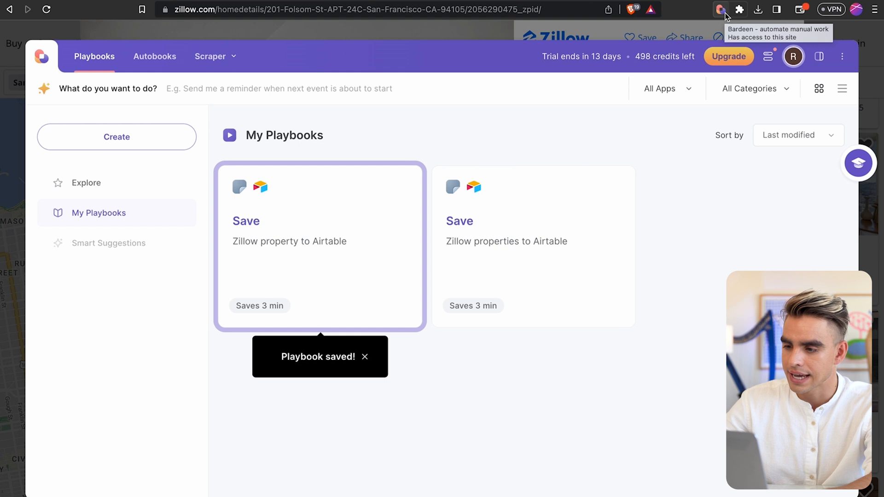
{"action": "mouse_move", "coordinate": [376, 239]}
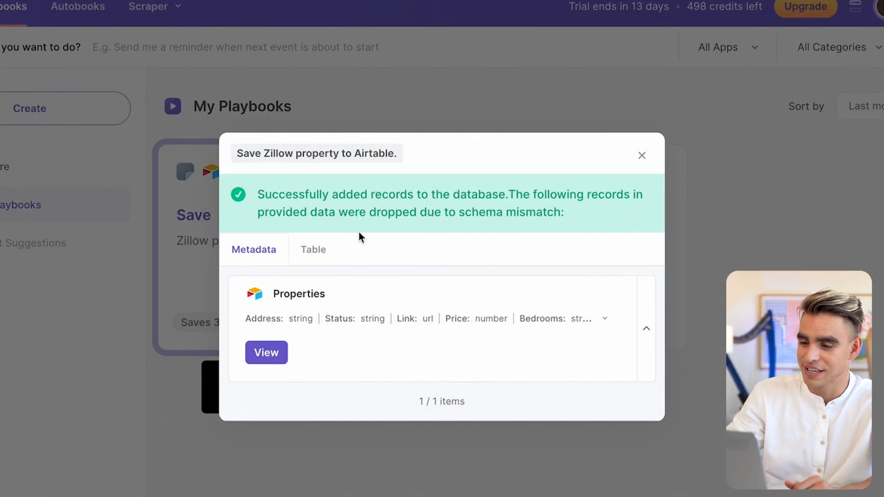
{"action": "left_click", "coordinate": [266, 352]}
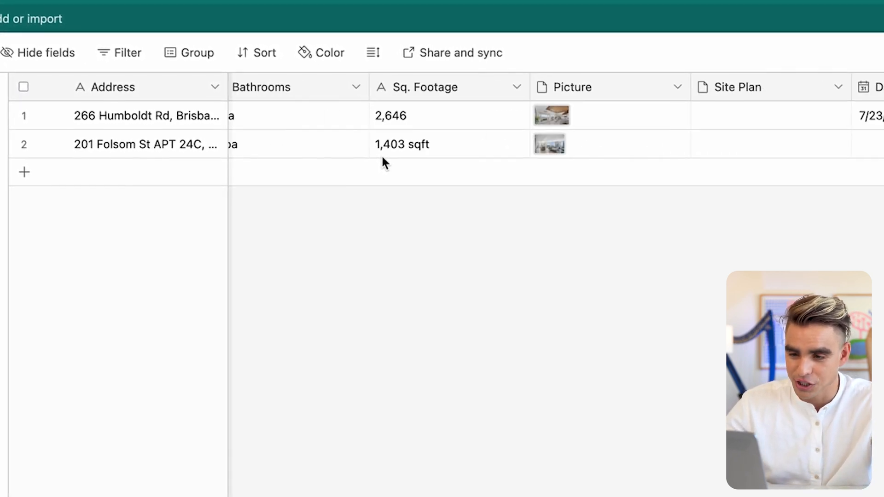
{"action": "left_click", "coordinate": [548, 143]}
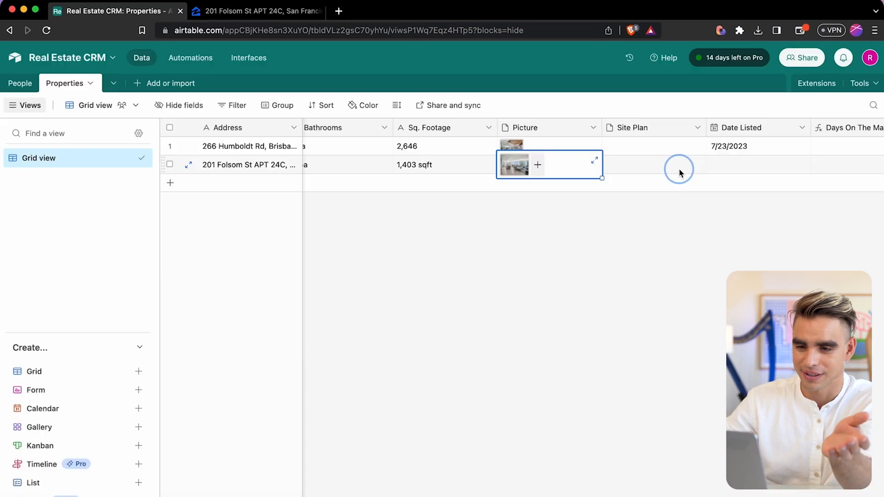
{"action": "left_click", "coordinate": [257, 11]}
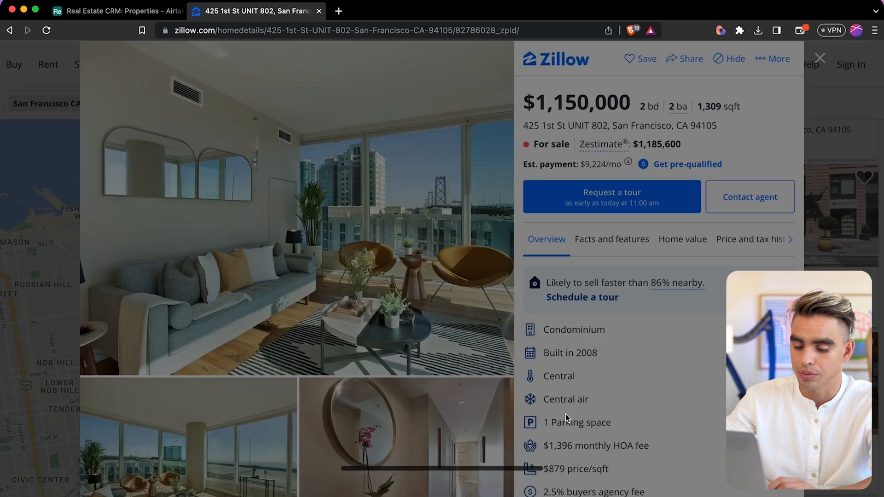
{"action": "left_click", "coordinate": [802, 78]}
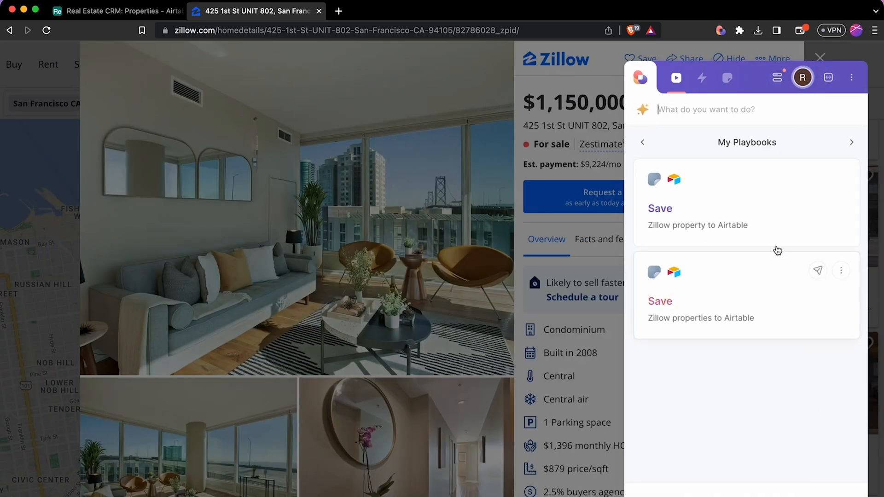
{"action": "left_click", "coordinate": [659, 208]}
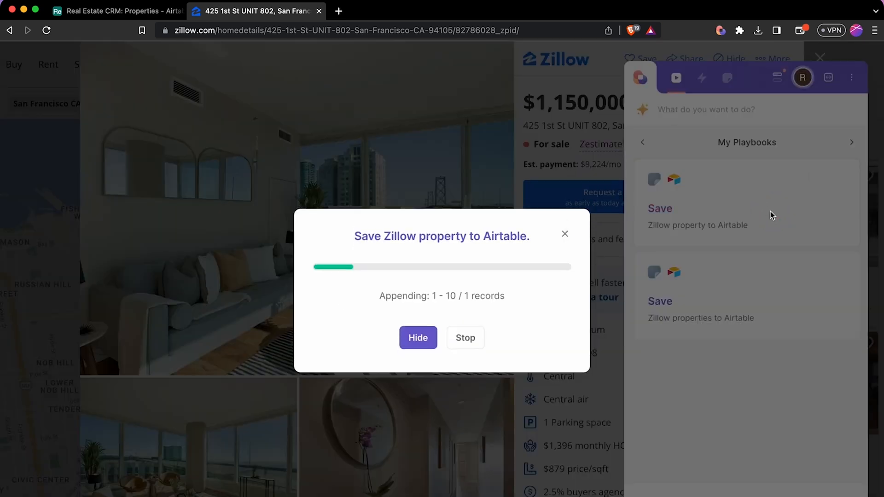
{"action": "left_click", "coordinate": [417, 337]}
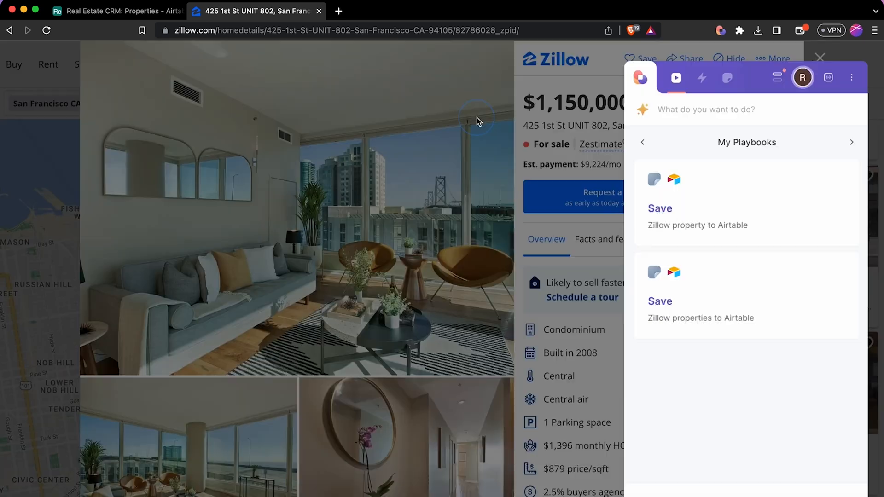
{"action": "left_click", "coordinate": [113, 11]}
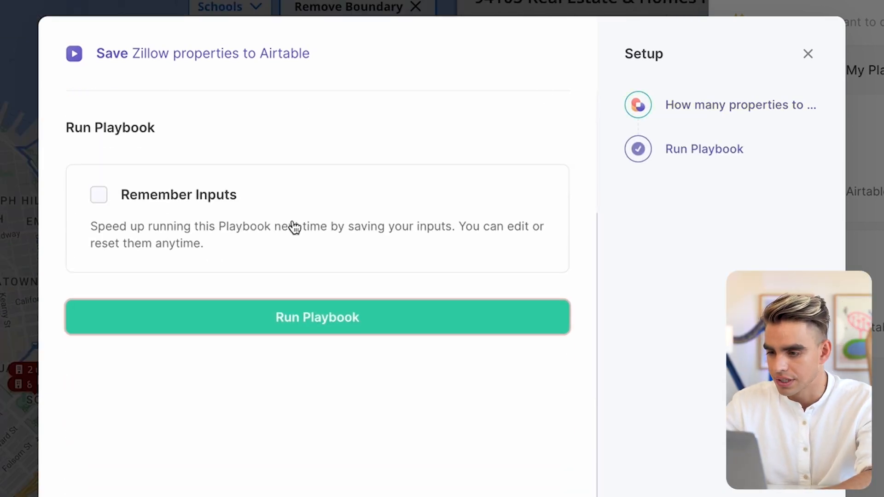
Step: Run the 'Save Zillow properties to Airtable' playbook to bulk-import the search results
{"action": "left_click", "coordinate": [316, 316]}
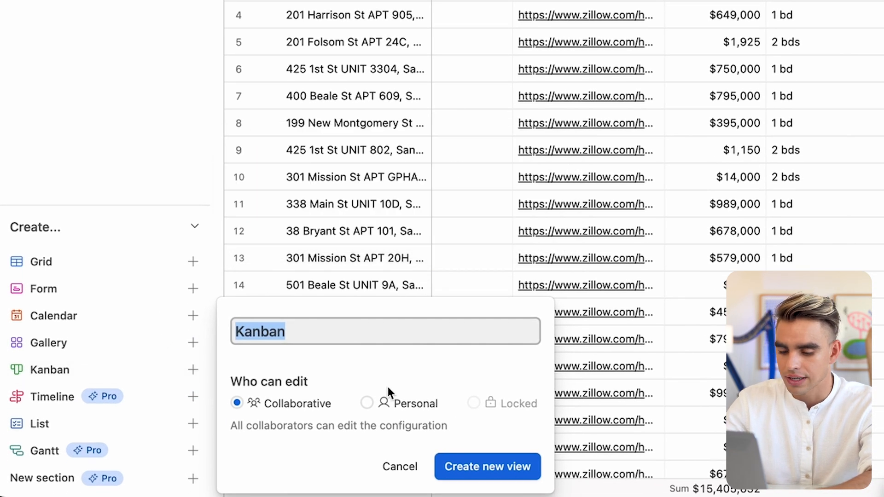
Step: Create the Property Pipeline kanban stacked by Status, with Bathrooms shown on the cards
{"action": "type", "text": "Property Pipel"}
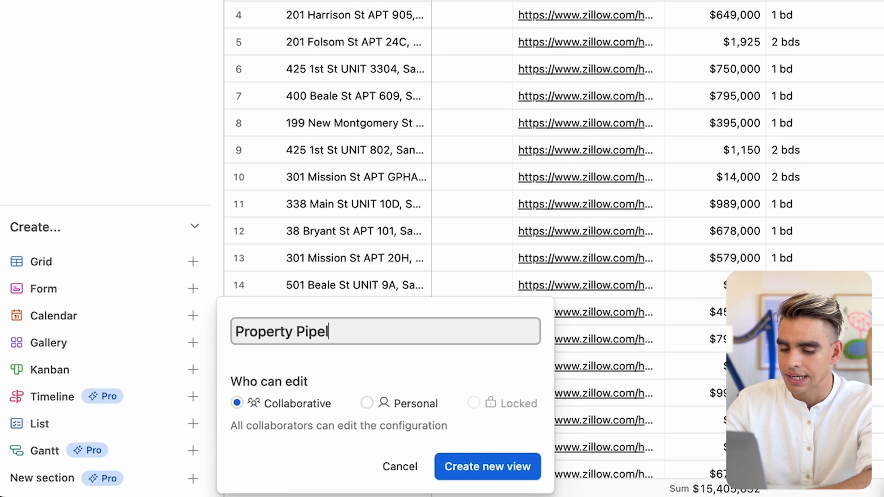
{"action": "left_click", "coordinate": [487, 467]}
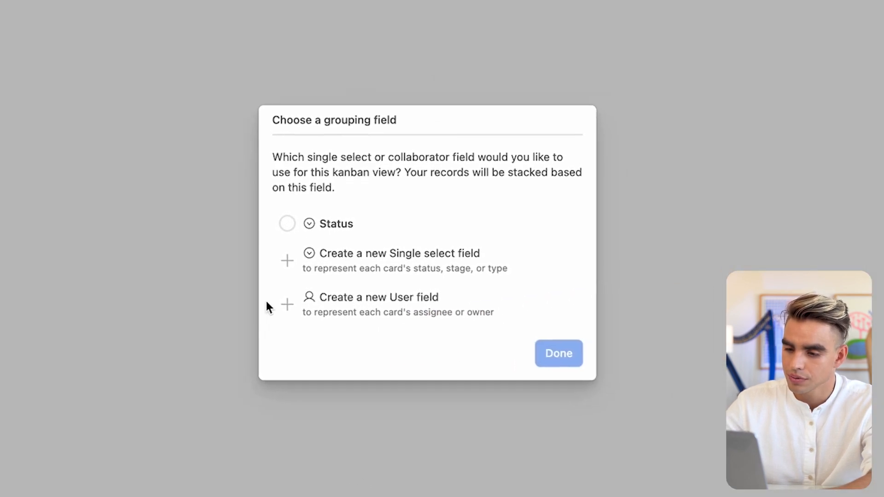
{"action": "left_click", "coordinate": [287, 223]}
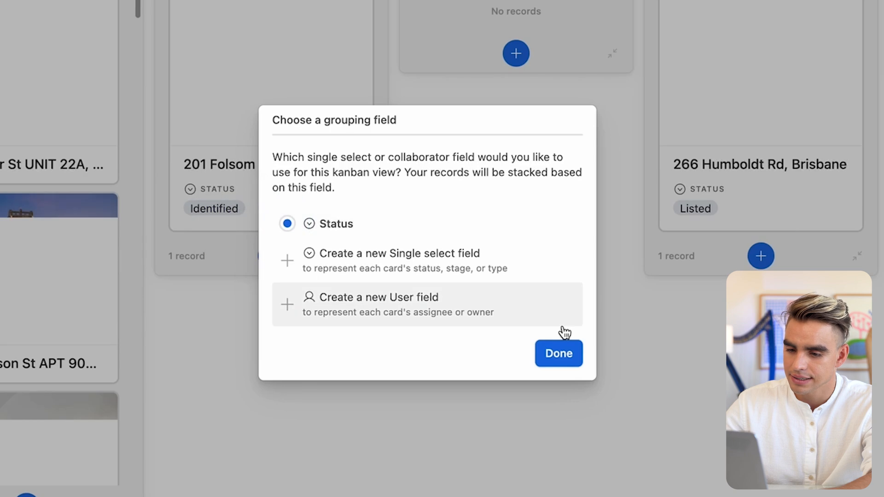
{"action": "left_click", "coordinate": [558, 354]}
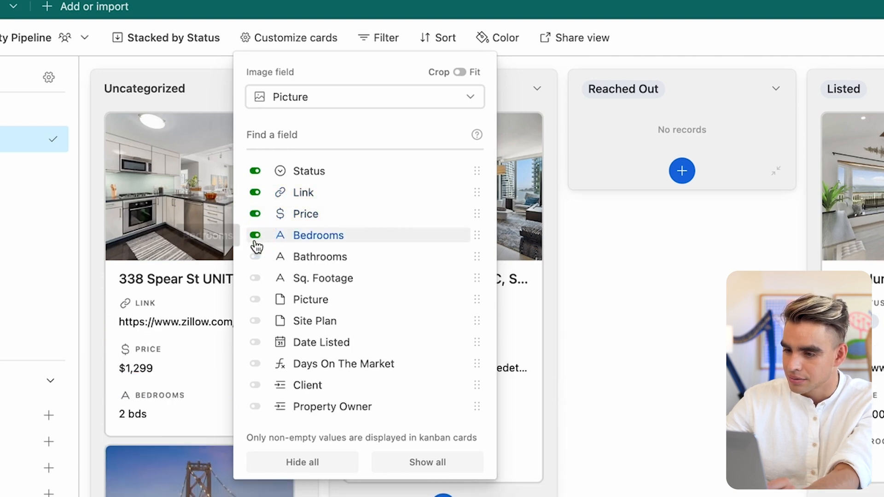
{"action": "left_click", "coordinate": [254, 257]}
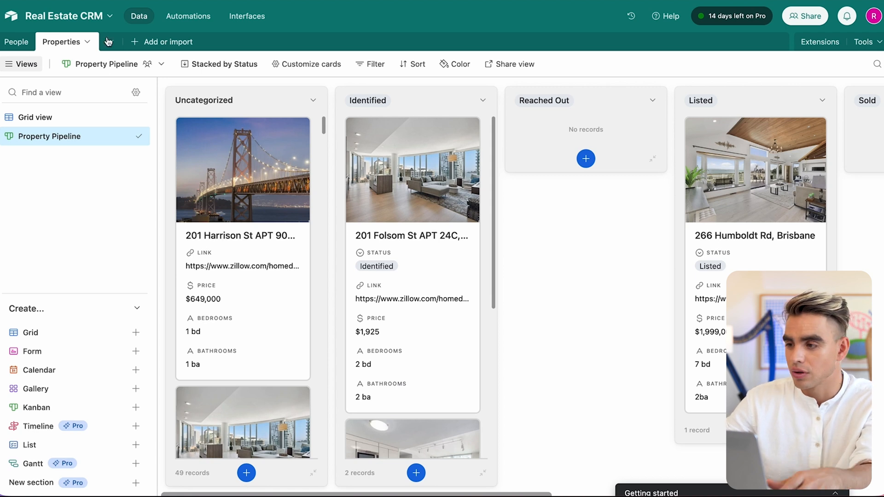
Step: Open a contacted buyer's record in People and add linked records under Properties Interested
{"action": "left_click", "coordinate": [16, 41]}
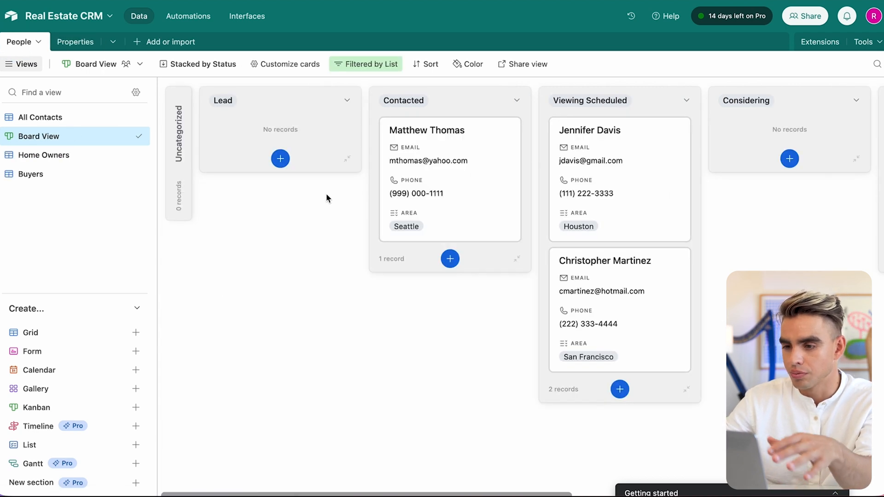
{"action": "scroll", "scroll_direction": "right", "scroll_amount": 3}
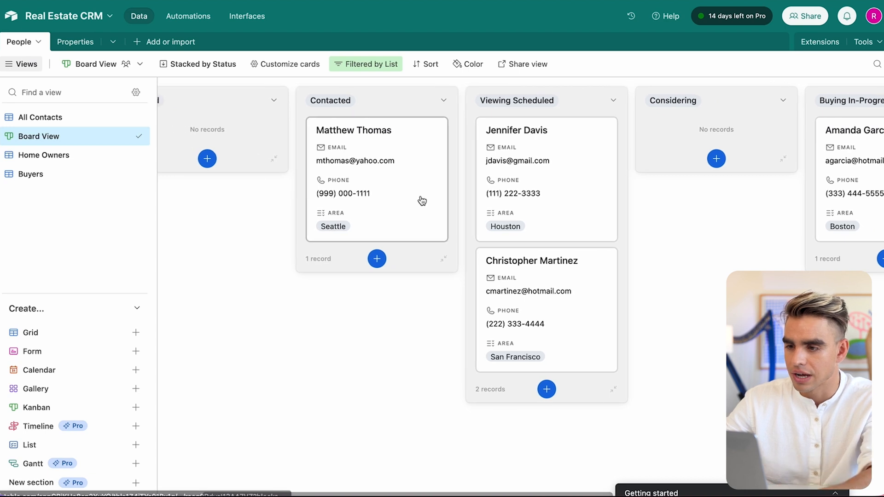
{"action": "left_click", "coordinate": [354, 129]}
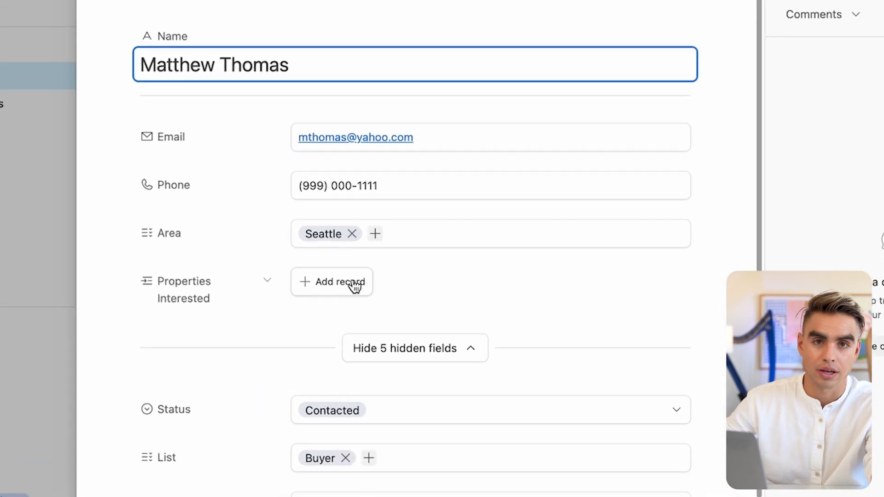
{"action": "left_click", "coordinate": [332, 282]}
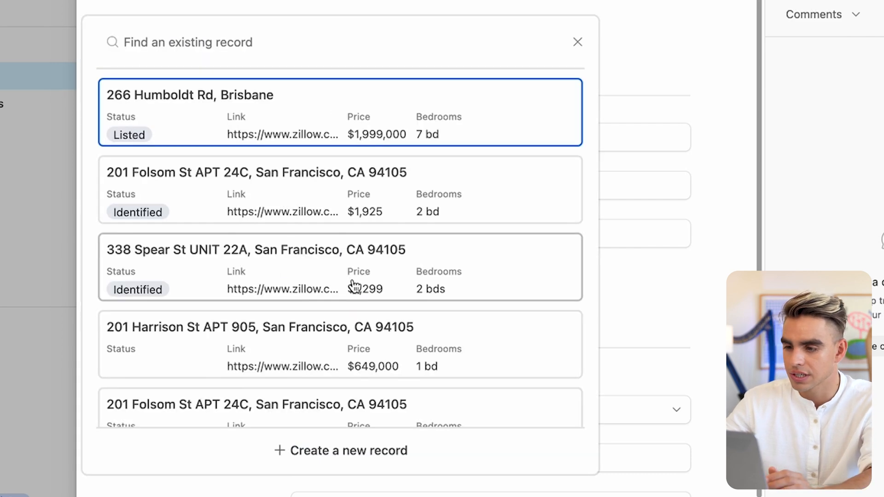
{"action": "scroll", "scroll_direction": "down", "scroll_amount": 3}
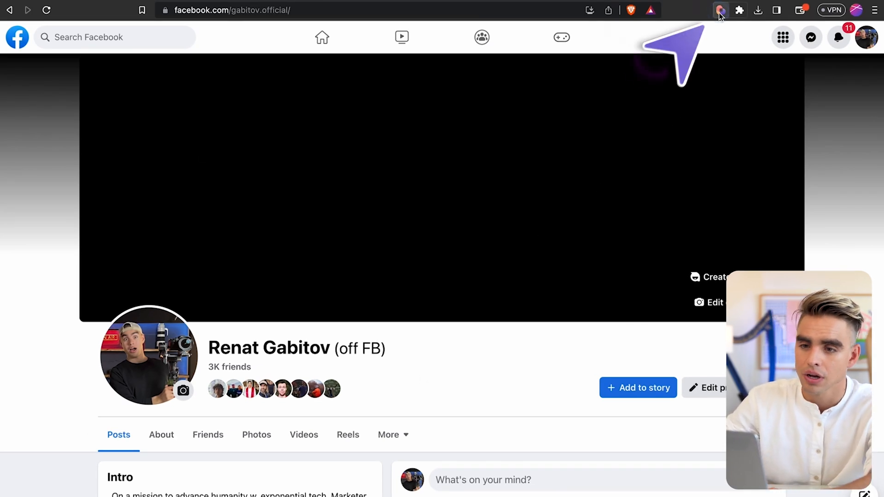
Step: Create a new playbook whose first step scrapes the active Facebook tab with the FB Personal Profile template
{"action": "left_click", "coordinate": [720, 11]}
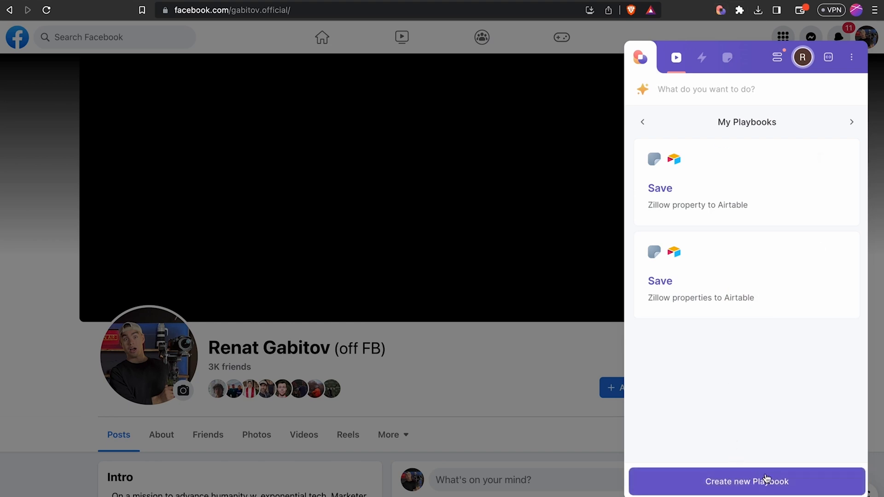
{"action": "left_click", "coordinate": [746, 481]}
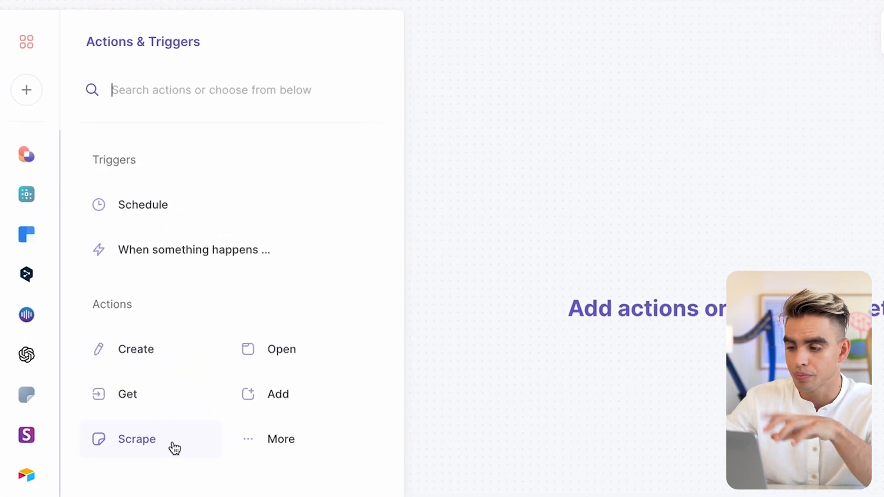
{"action": "left_click", "coordinate": [136, 439]}
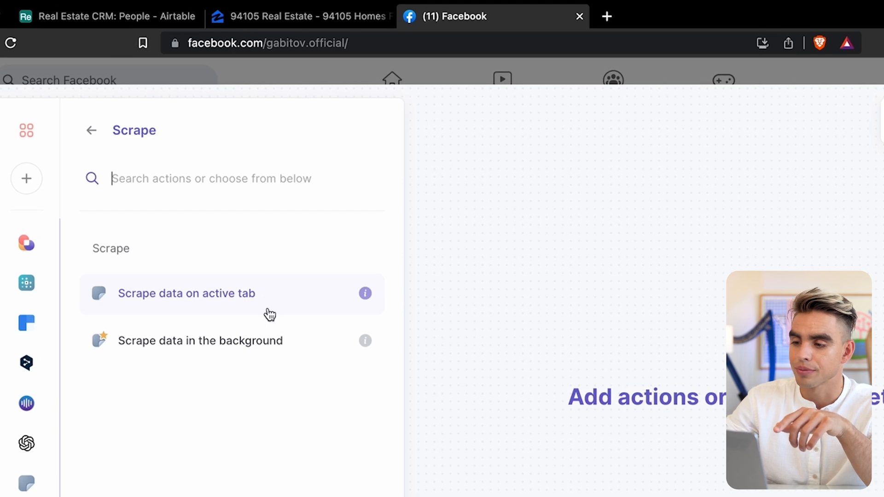
{"action": "mouse_move", "coordinate": [189, 312]}
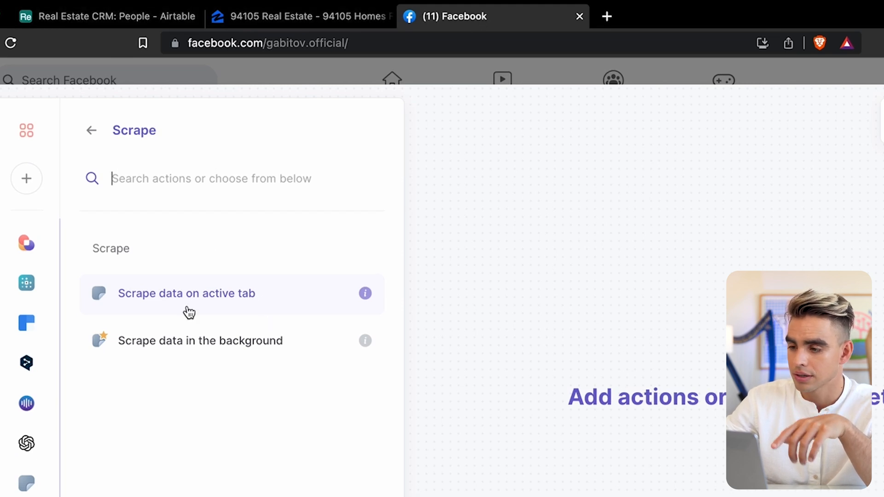
{"action": "left_click", "coordinate": [186, 293]}
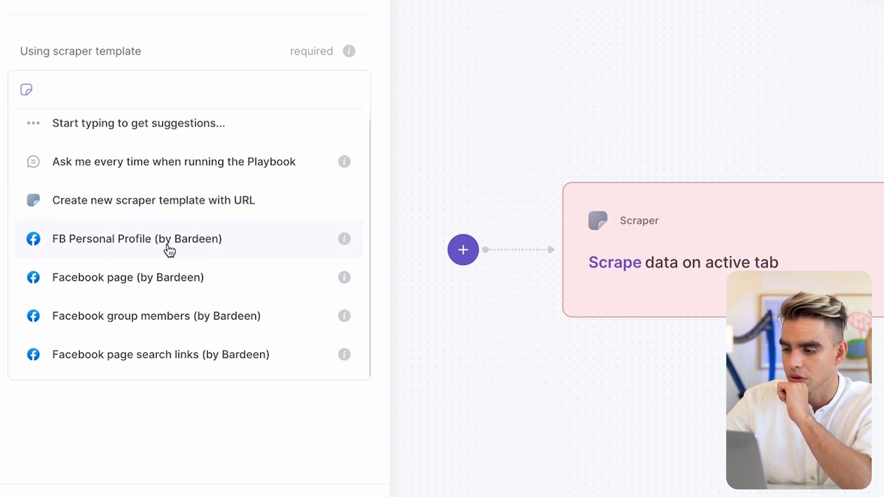
{"action": "left_click", "coordinate": [136, 239]}
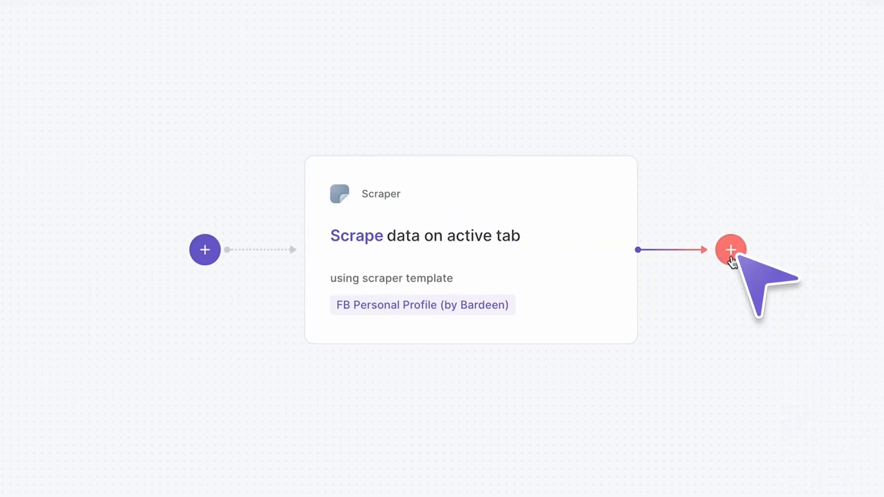
Step: Add an 'Add data to Airtable' step targeting the People table
{"action": "left_click", "coordinate": [731, 249]}
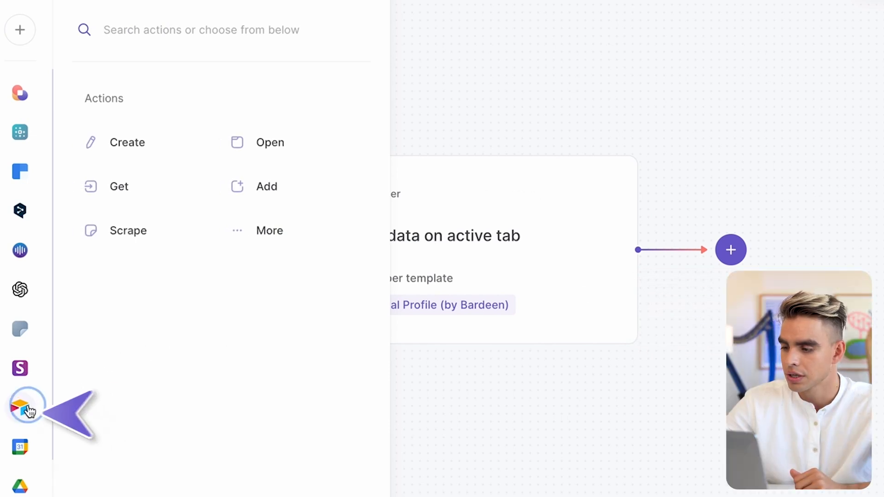
{"action": "left_click", "coordinate": [26, 408]}
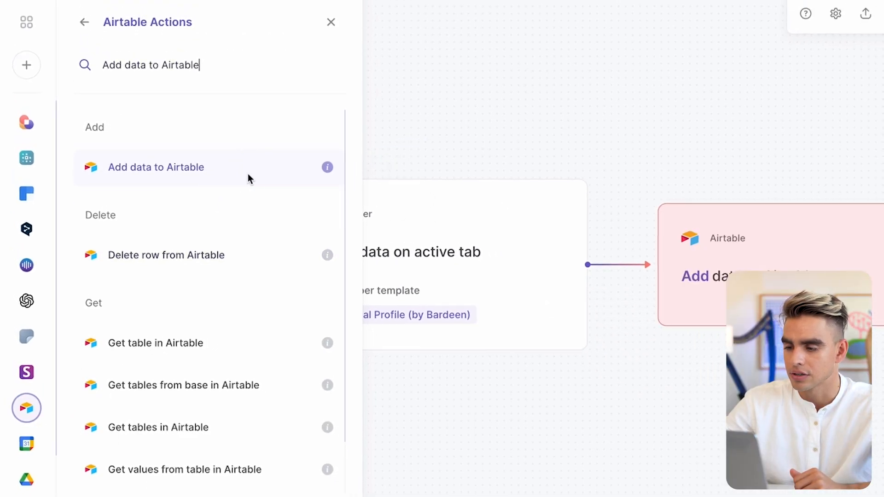
{"action": "left_click", "coordinate": [156, 166]}
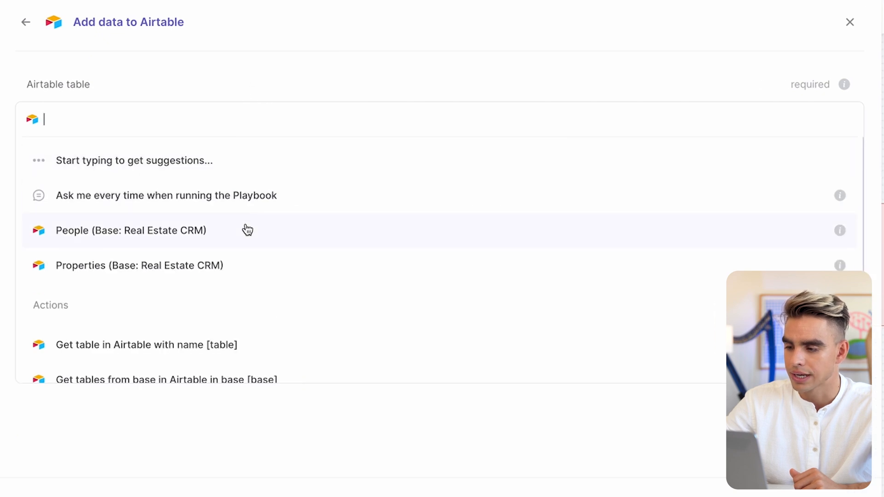
{"action": "left_click", "coordinate": [130, 231]}
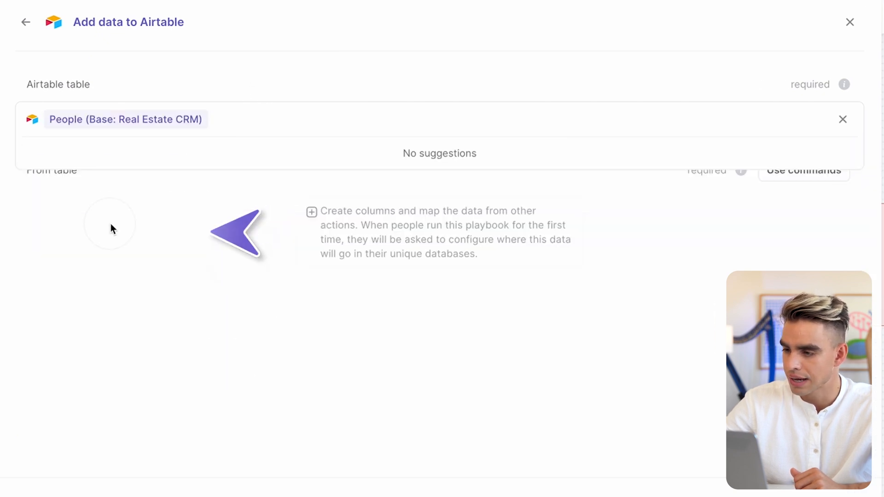
{"action": "scroll", "scroll_direction": "down", "scroll_amount": 3}
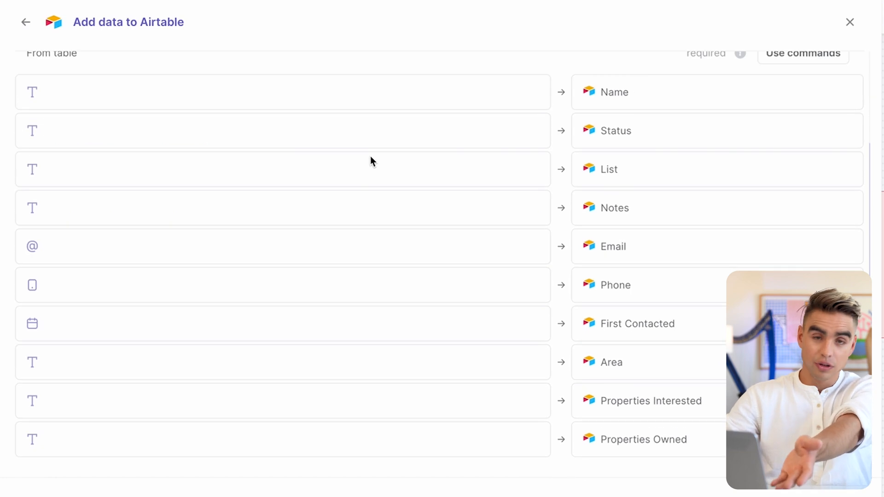
Step: Map Name to the scraped .Name, set Status to Identified and List to Buyer
{"action": "left_click", "coordinate": [281, 107]}
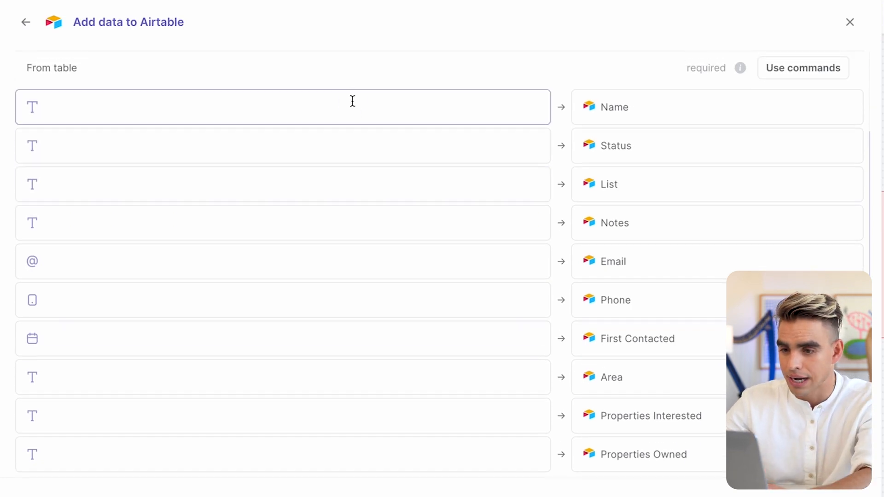
{"action": "left_click", "coordinate": [282, 107]}
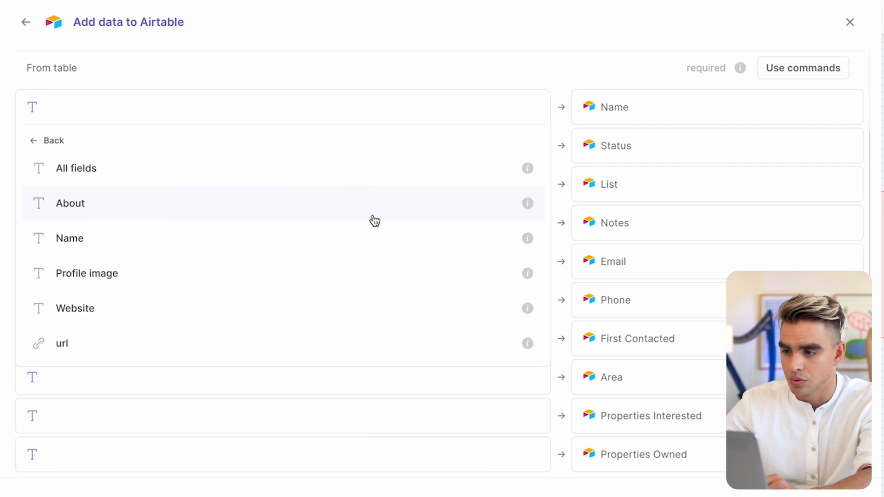
{"action": "mouse_move", "coordinate": [272, 226]}
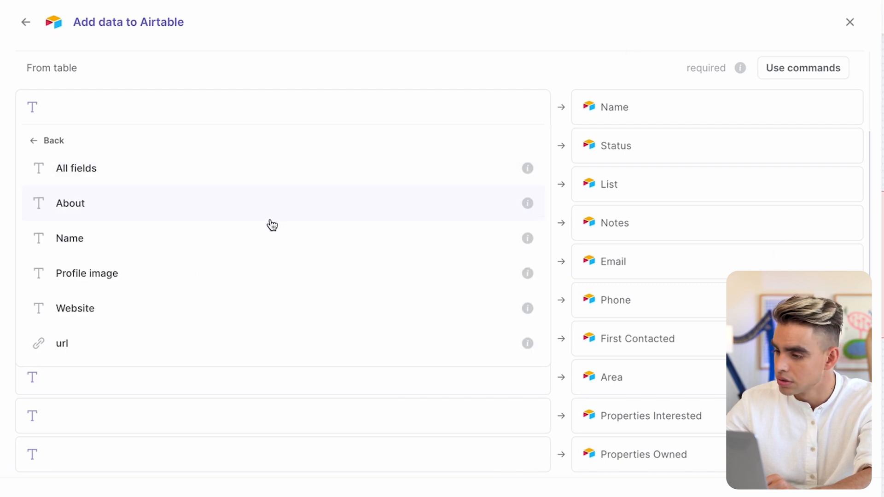
{"action": "left_click", "coordinate": [70, 238]}
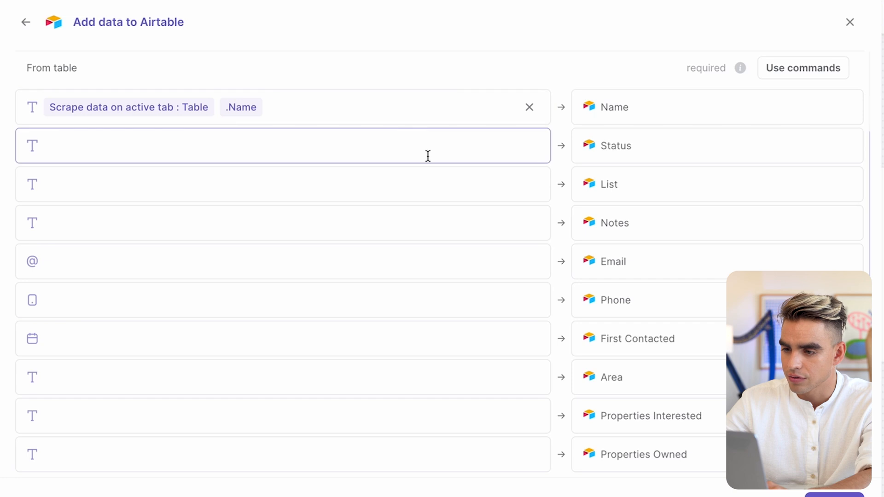
{"action": "left_click", "coordinate": [281, 146]}
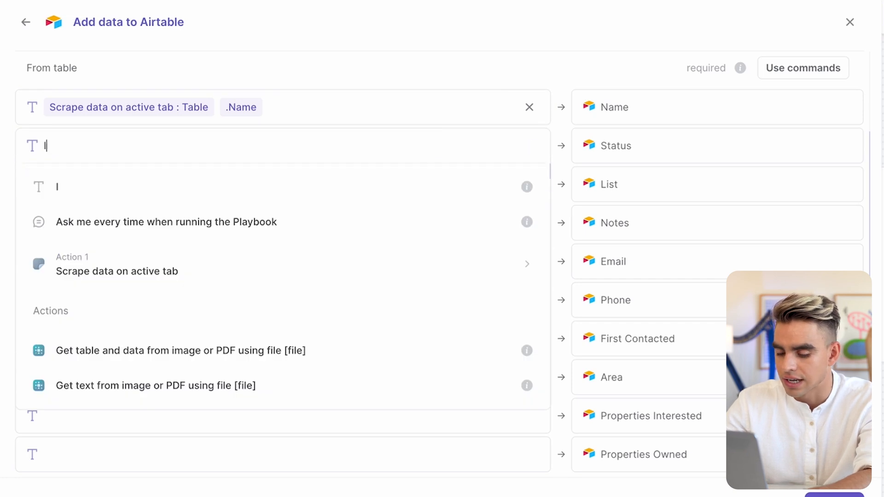
{"action": "type", "text": "Identified"}
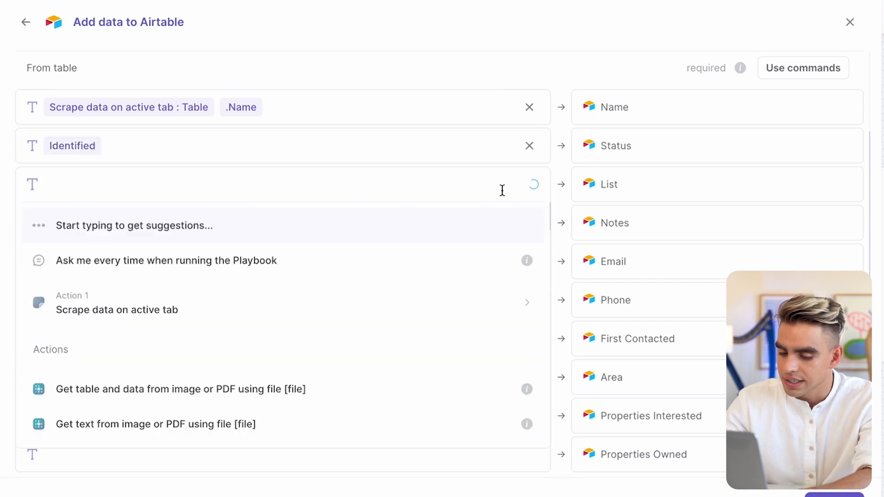
{"action": "type", "text": "Buyer"}
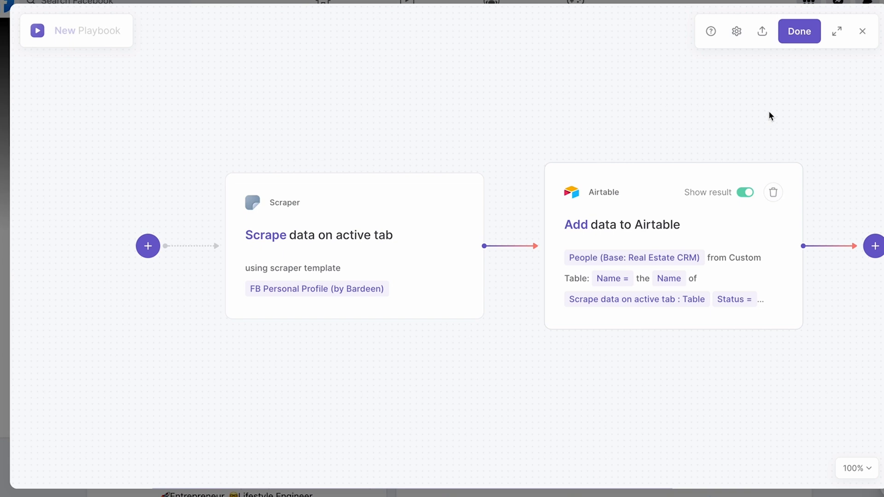
Step: Save the playbook under the name FB
{"action": "left_click", "coordinate": [798, 31]}
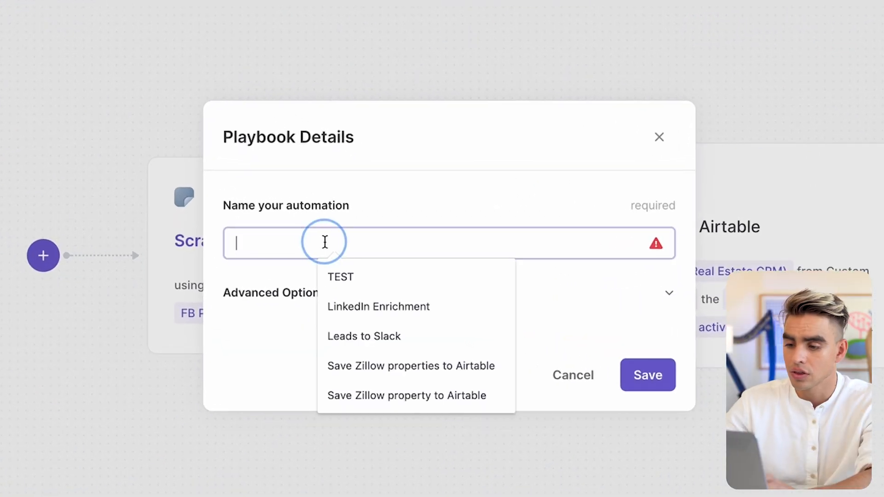
{"action": "type", "text": "FB"}
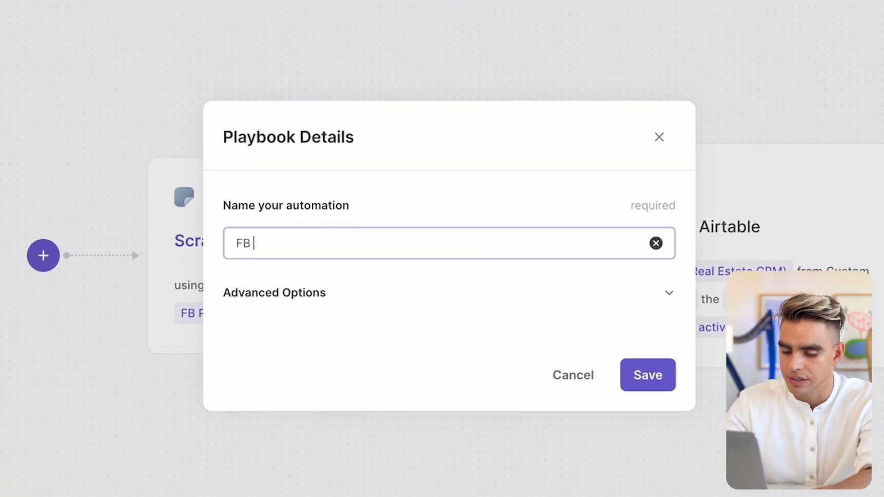
{"action": "left_click", "coordinate": [648, 375]}
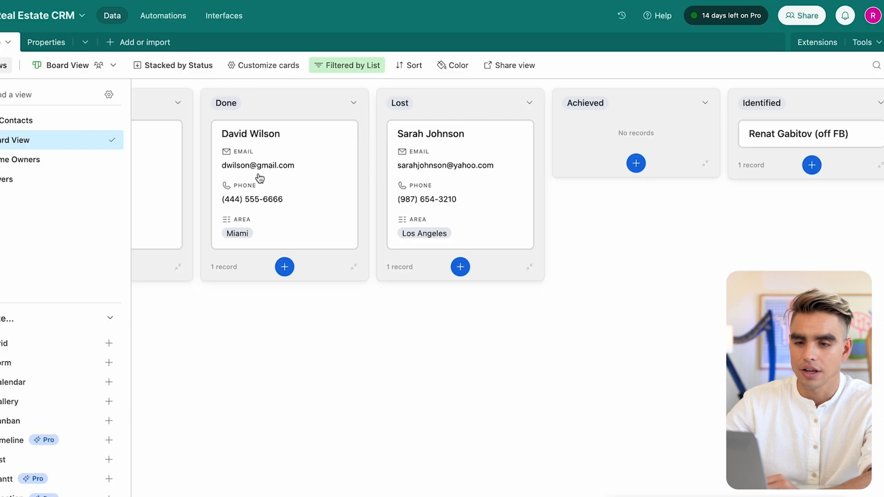
Step: Check the new Facebook contact card under Identified in the Airtable board
{"action": "left_click", "coordinate": [809, 134]}
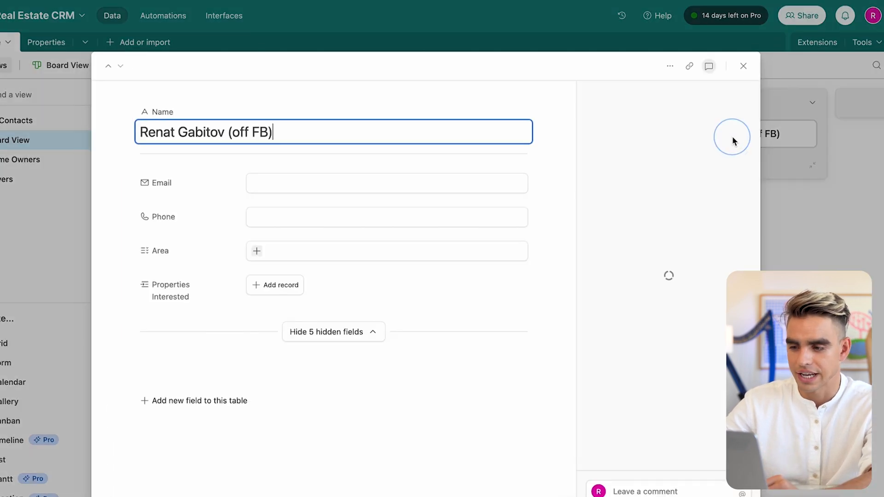
{"action": "left_click", "coordinate": [743, 66]}
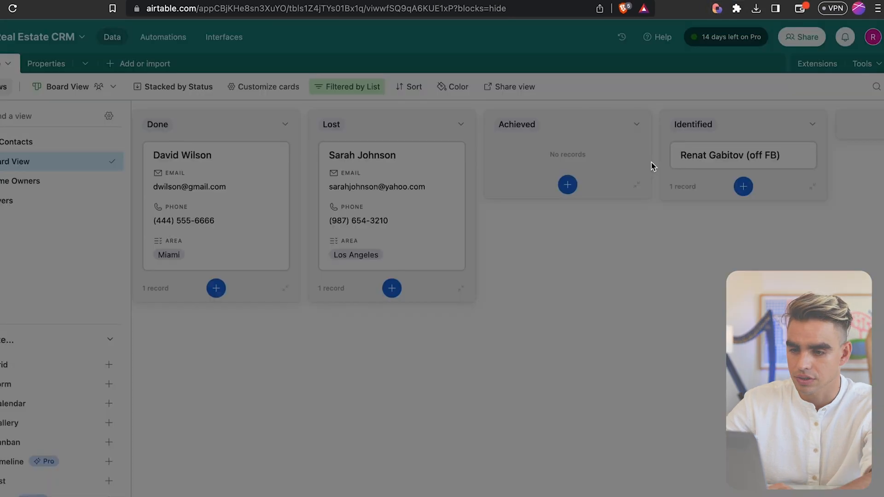
Step: Reopen the FB playbook in the builder and set Phone to 'Ask me every time' named Phone
{"action": "left_click", "coordinate": [842, 162]}
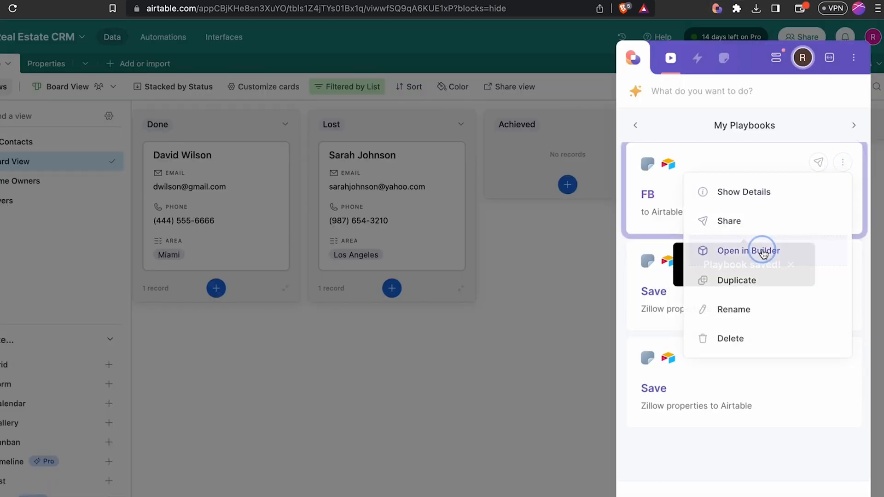
{"action": "left_click", "coordinate": [748, 251]}
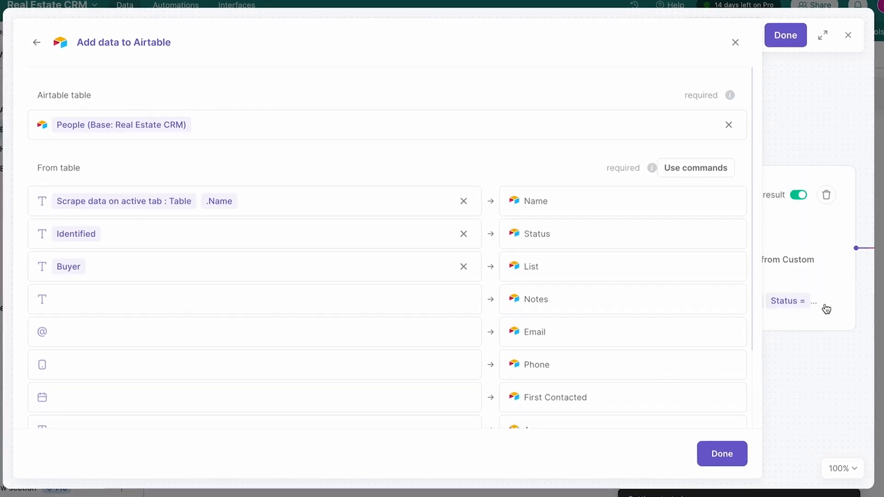
{"action": "left_click", "coordinate": [254, 364]}
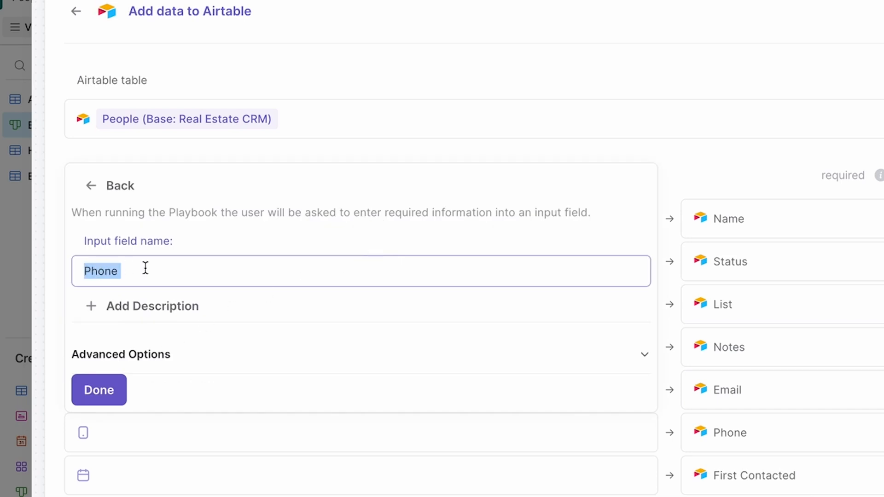
{"action": "left_click", "coordinate": [98, 390]}
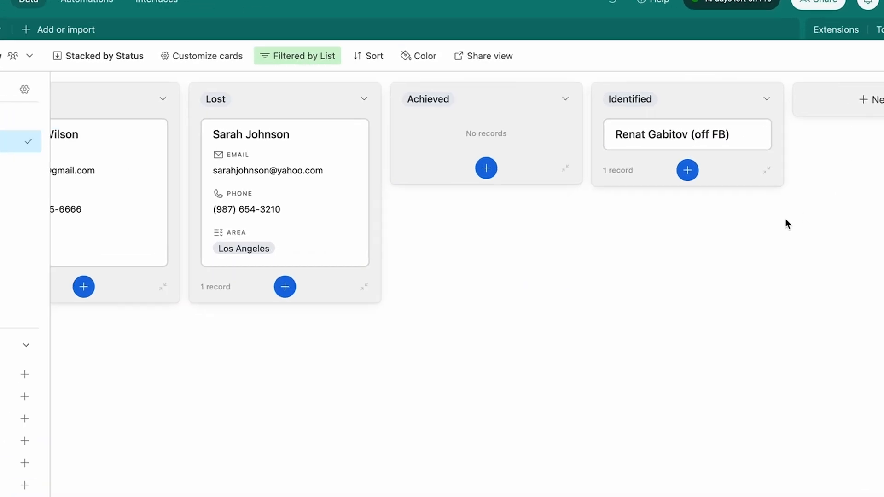
Step: Return to the Facebook profile page with Bardeen's My Playbooks list showing
{"action": "right_click", "coordinate": [688, 135]}
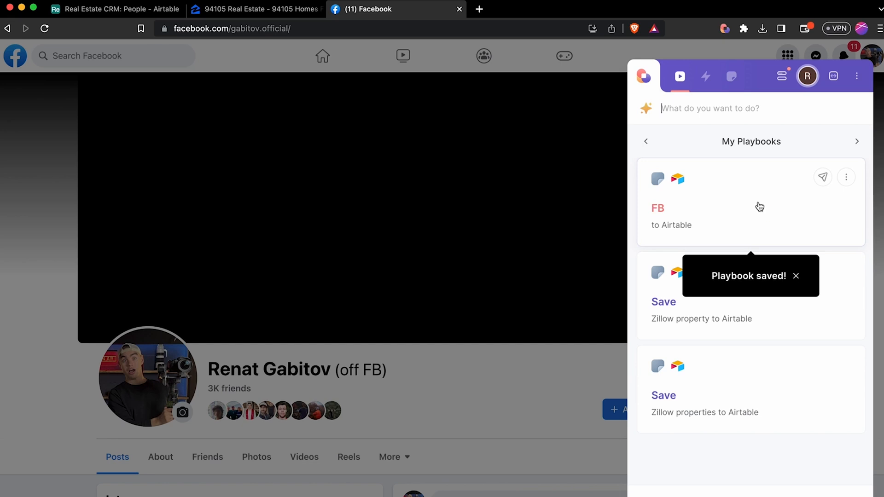
{"action": "left_click", "coordinate": [751, 203]}
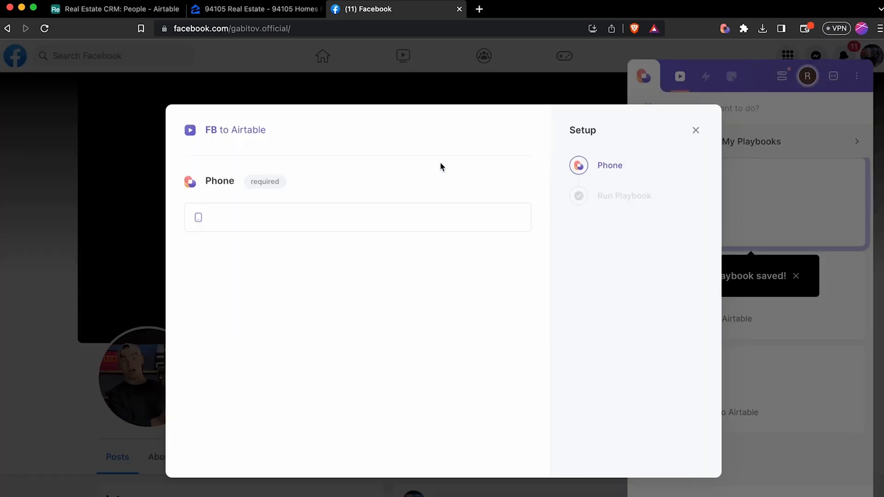
{"action": "left_click", "coordinate": [357, 218]}
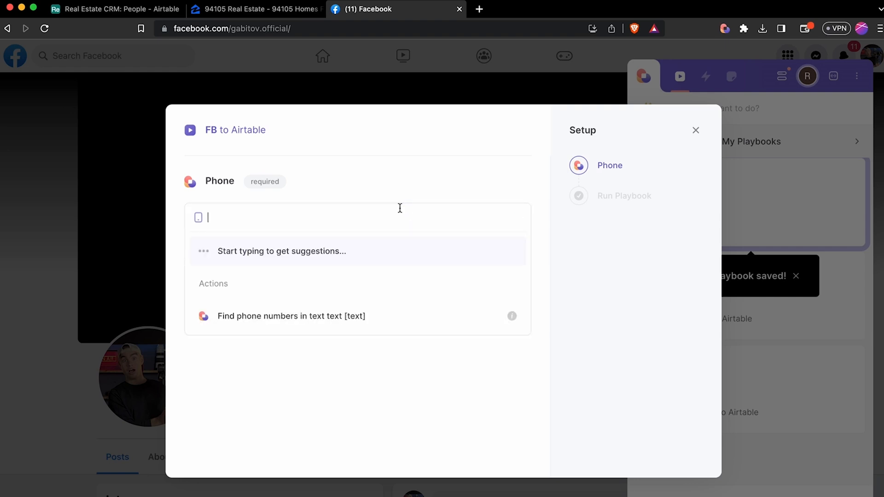
{"action": "type", "text": "+1234567890"}
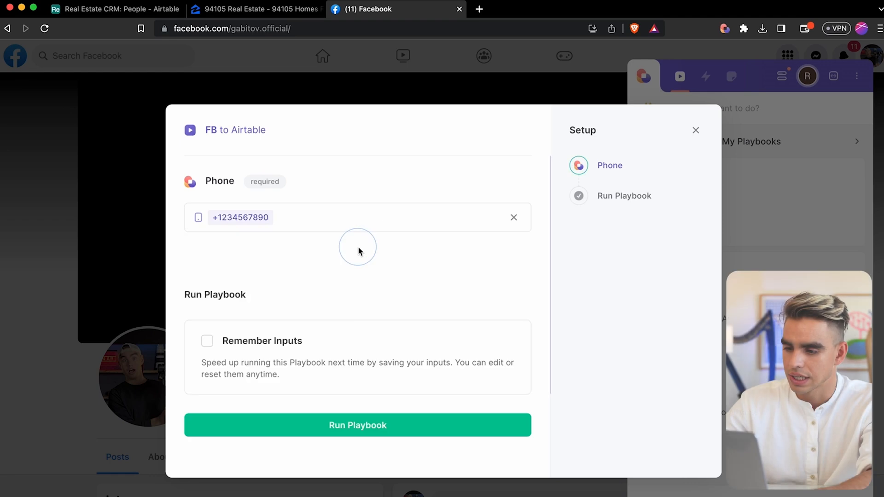
{"action": "left_click", "coordinate": [357, 425]}
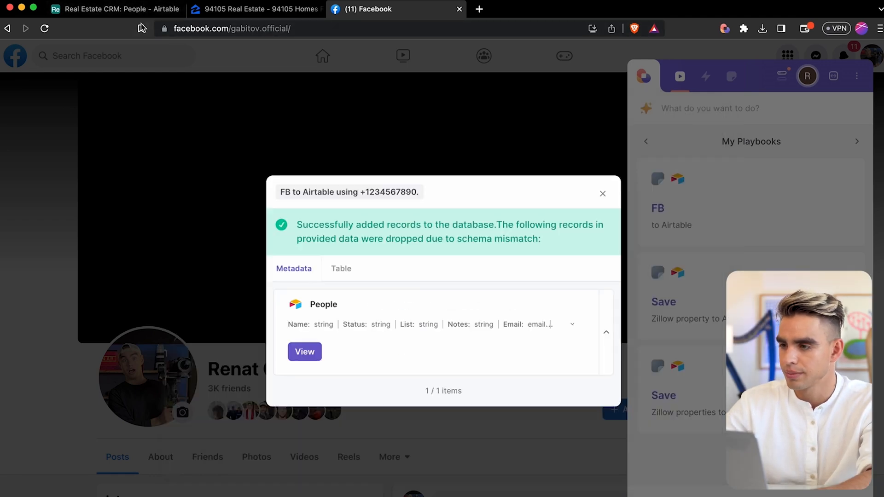